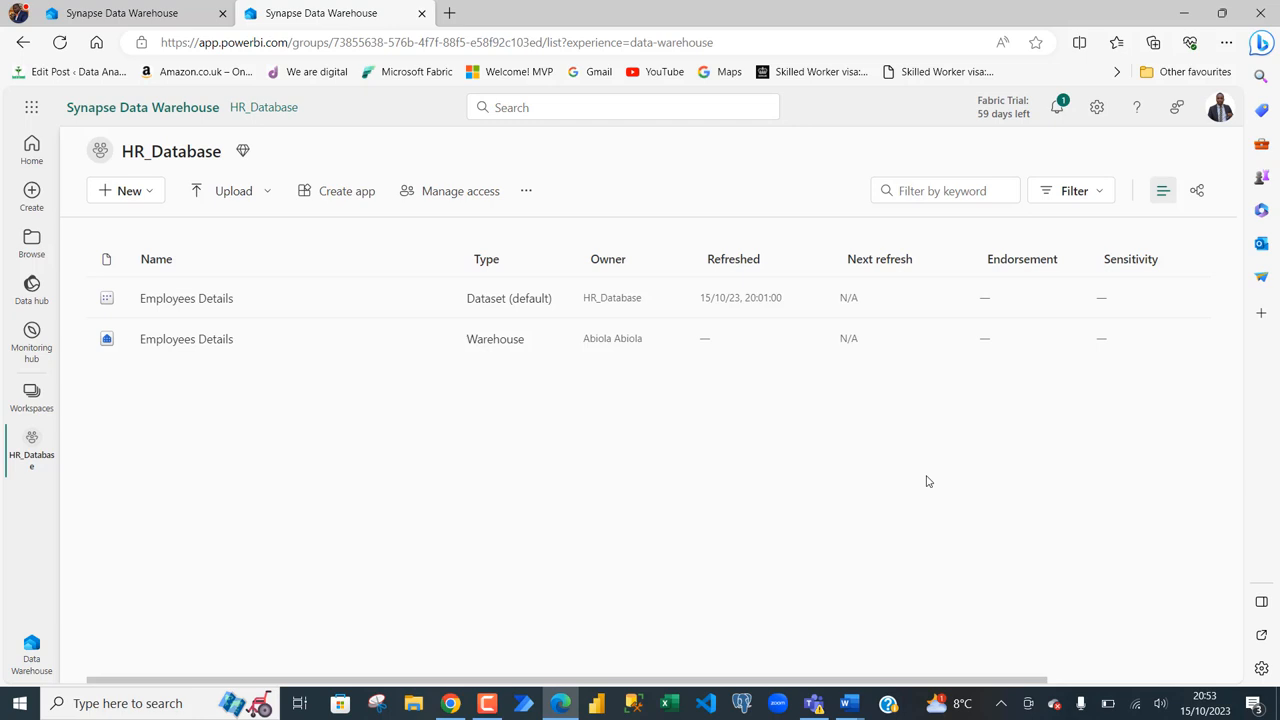
pyautogui.moveTo(1112, 234)
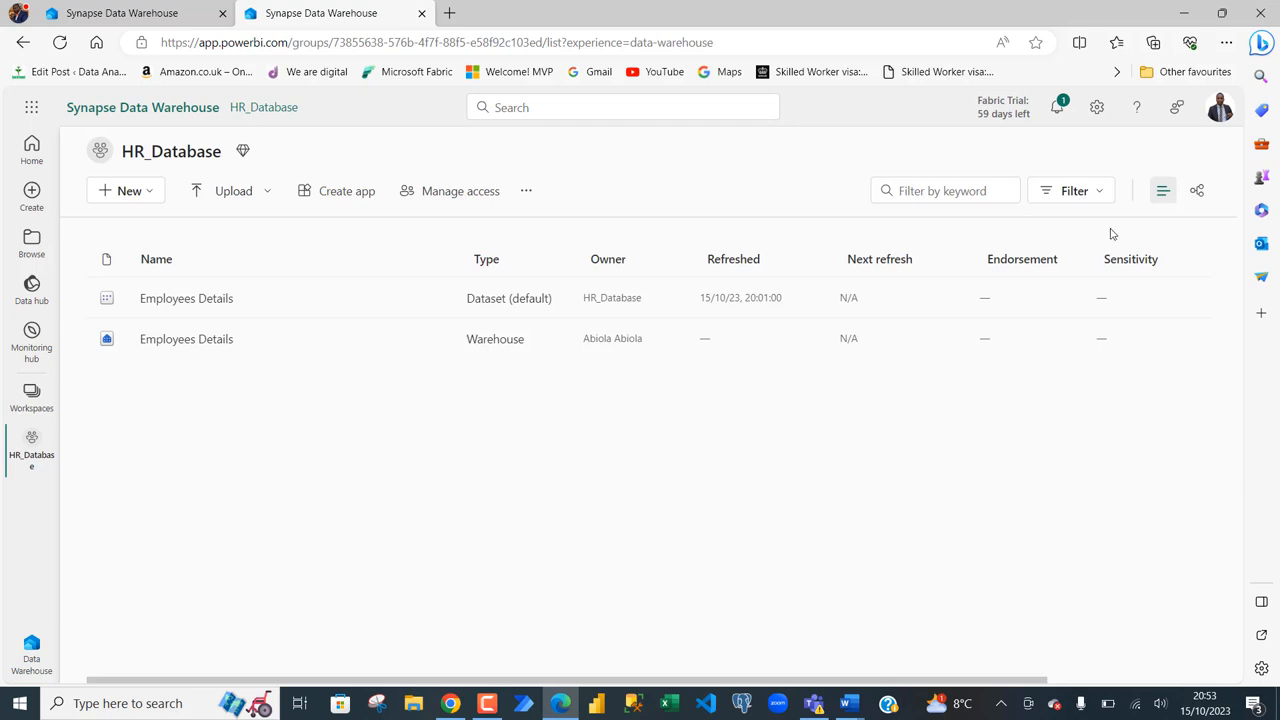
# Step: As the owner, browse the HR_Database workspace and preview the Employees Details warehouse table
pyautogui.click(1220, 108)
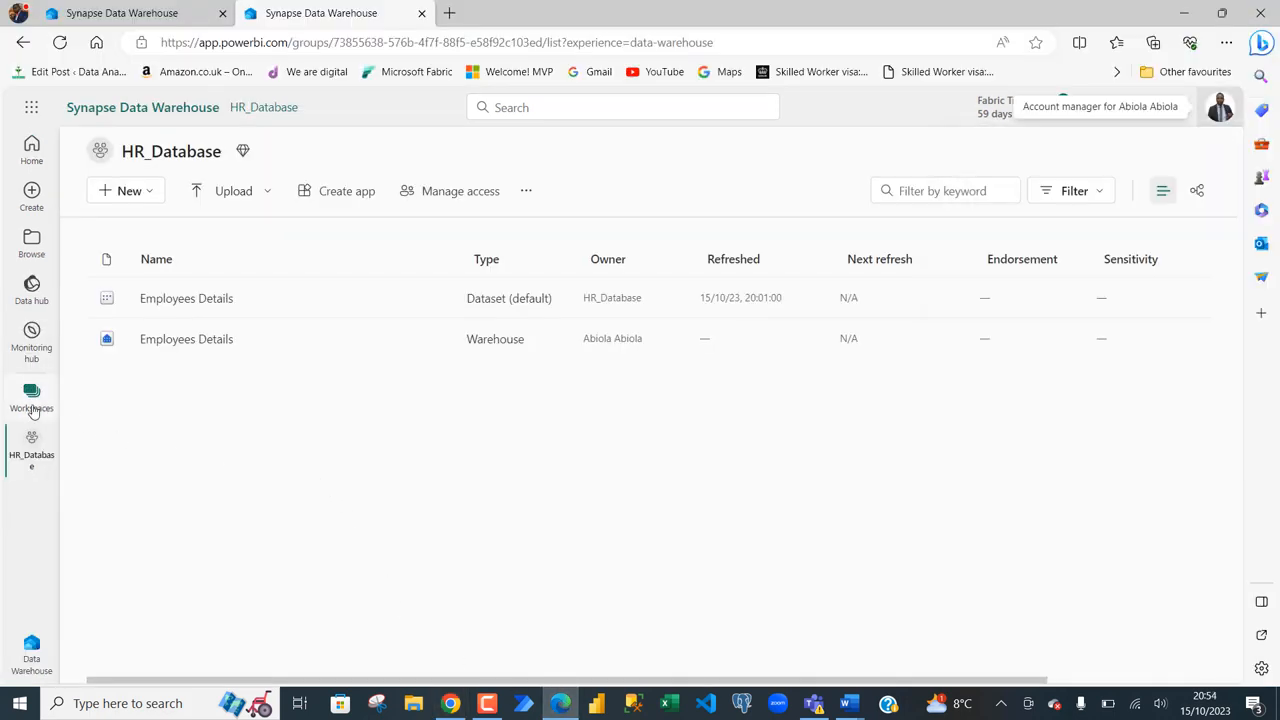
pyautogui.click(32, 396)
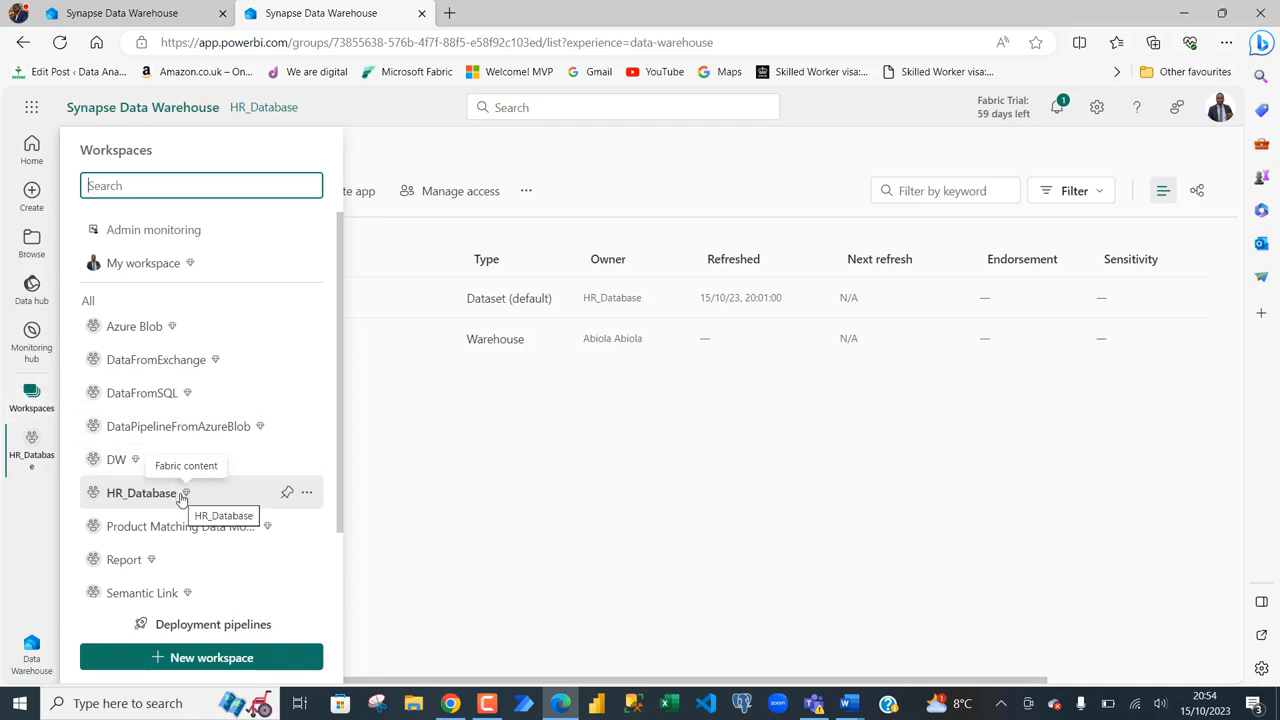
pyautogui.click(140, 492)
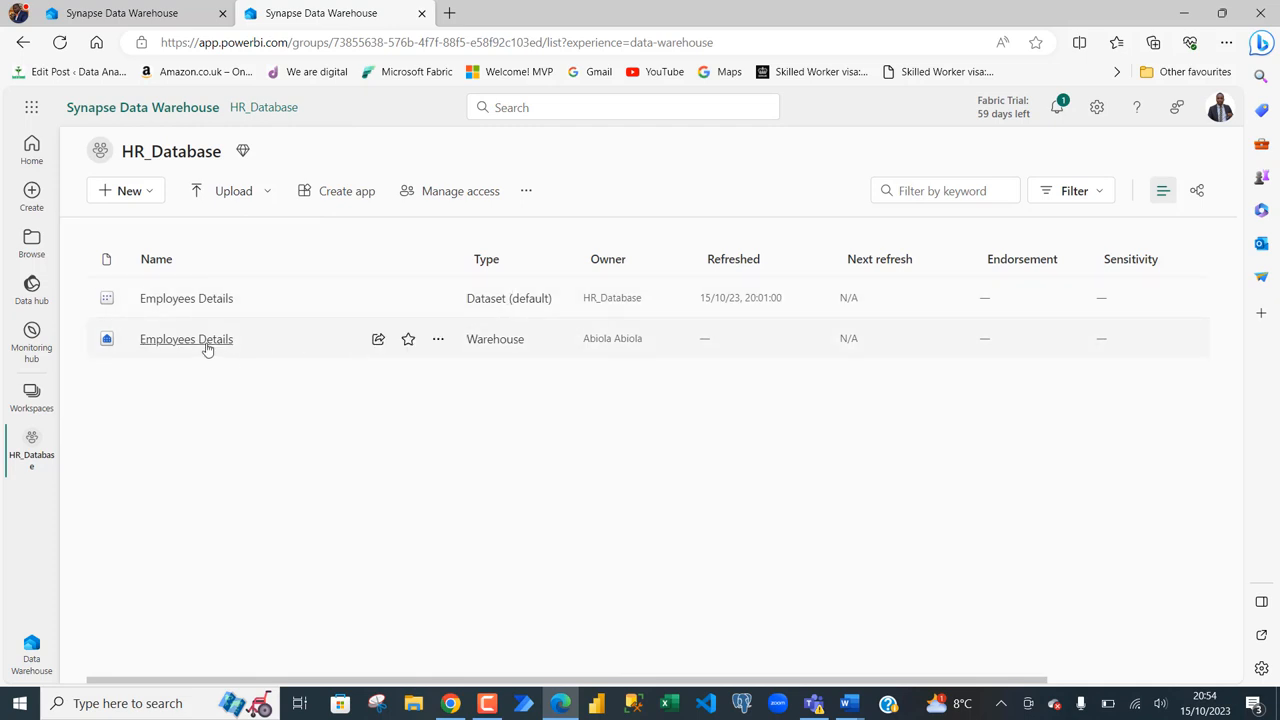
pyautogui.click(186, 340)
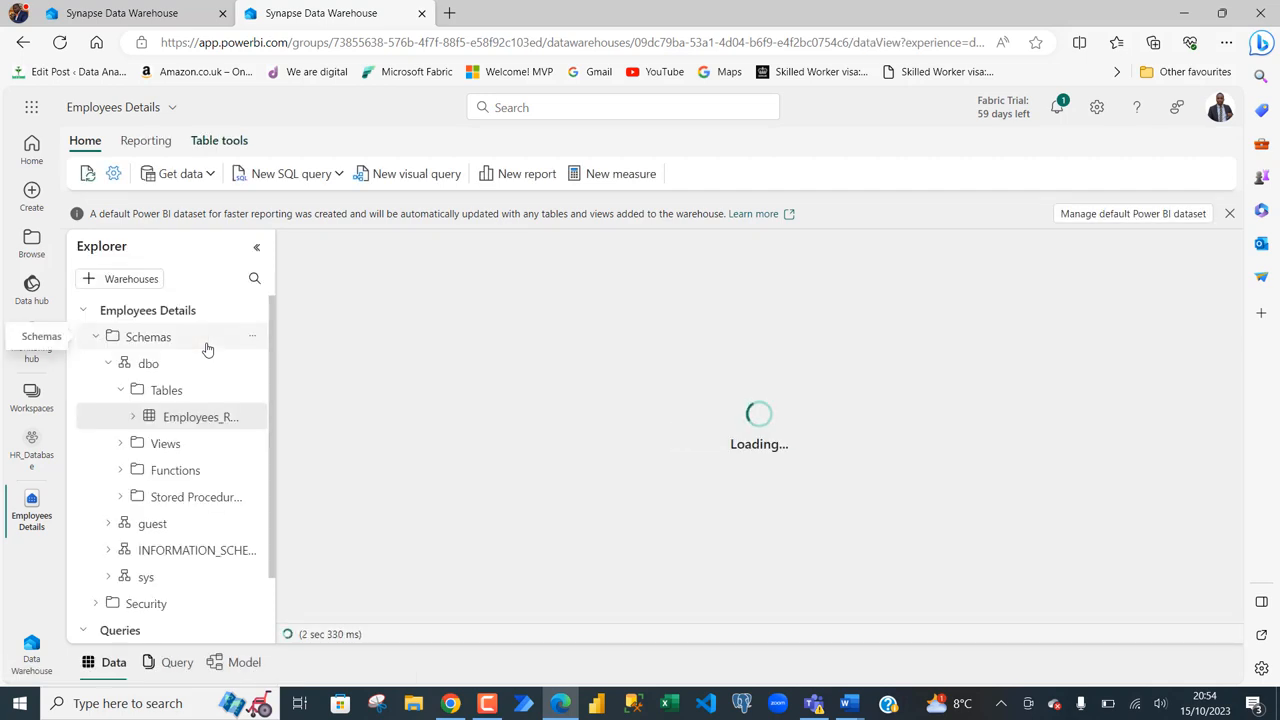
pyautogui.click(200, 418)
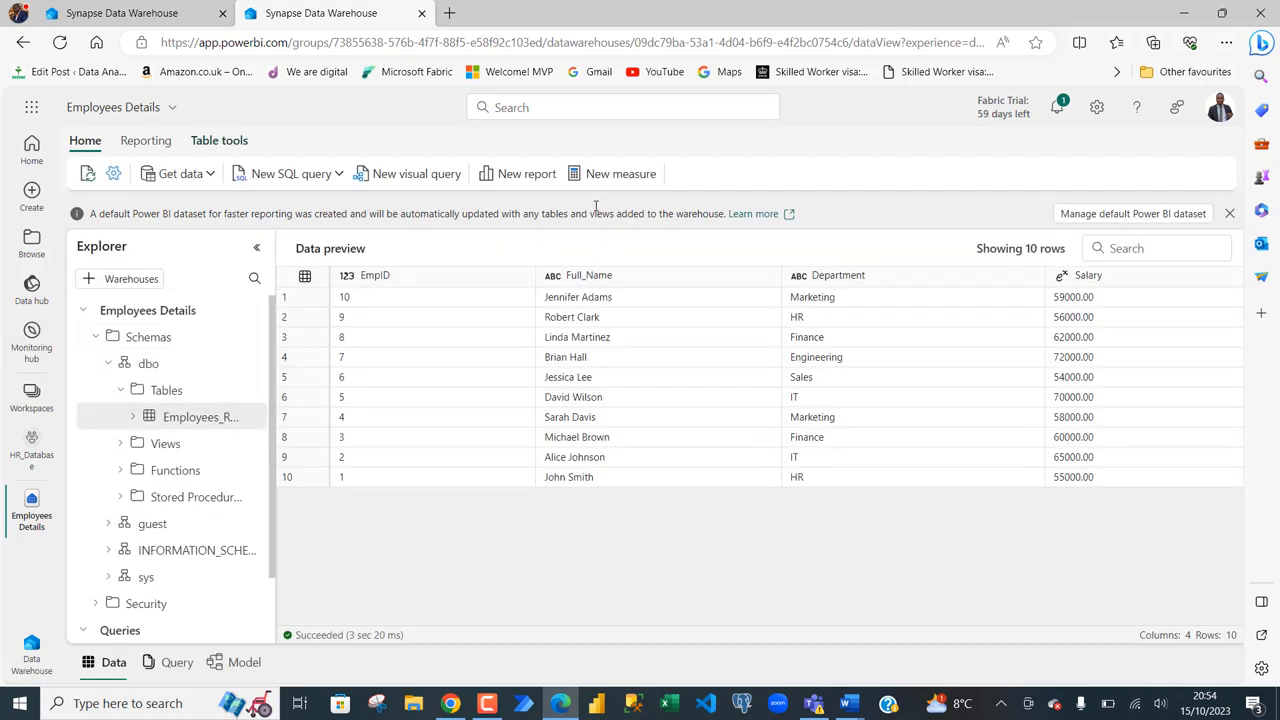
pyautogui.moveTo(290, 172)
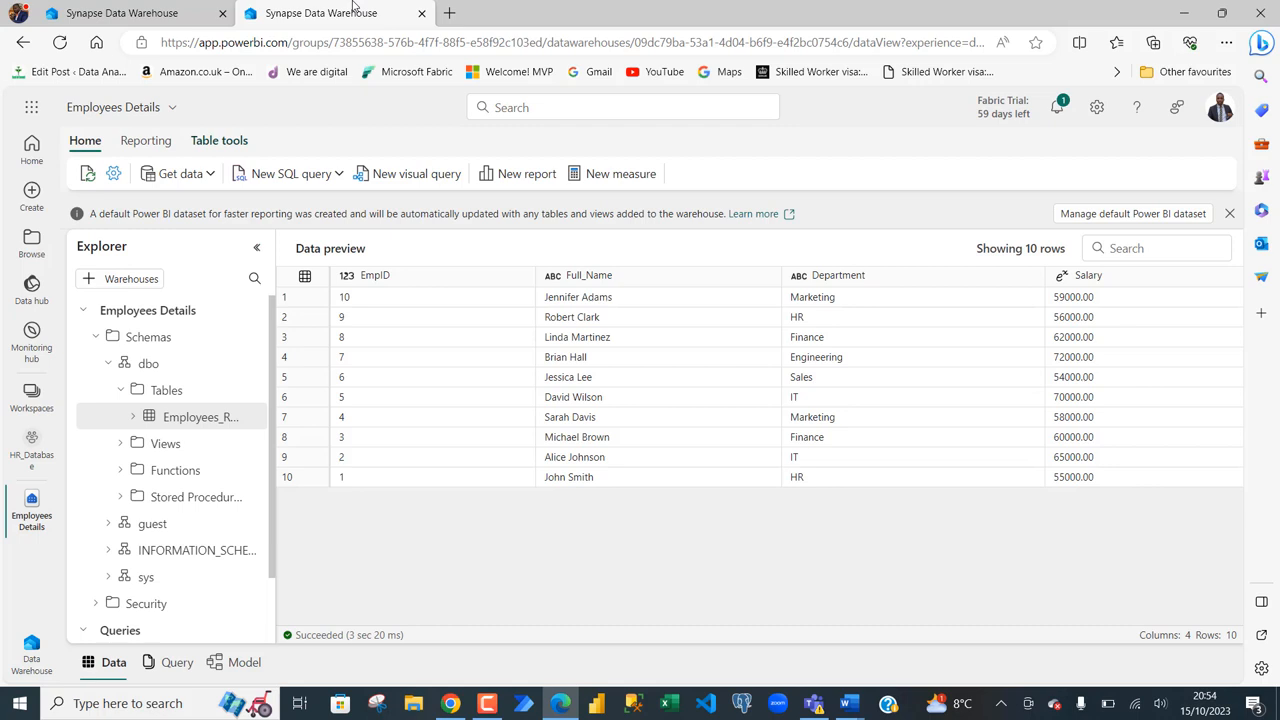
pyautogui.moveTo(4, 338)
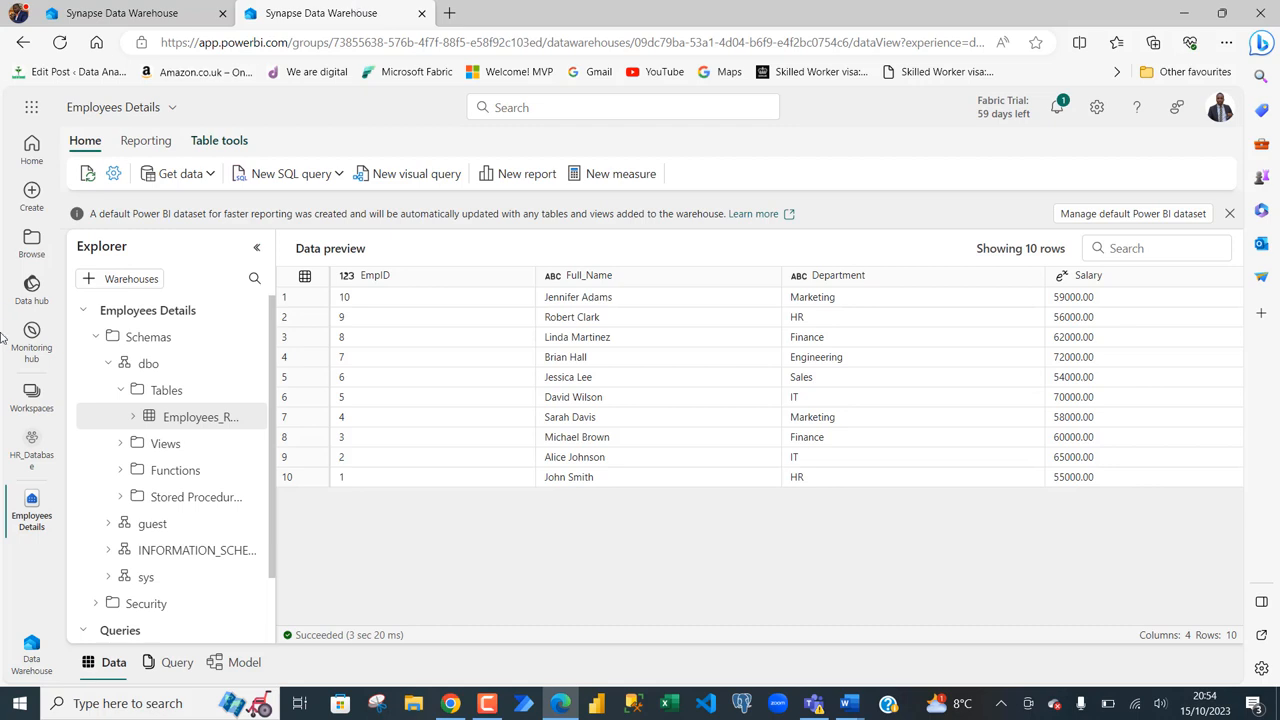
pyautogui.click(32, 444)
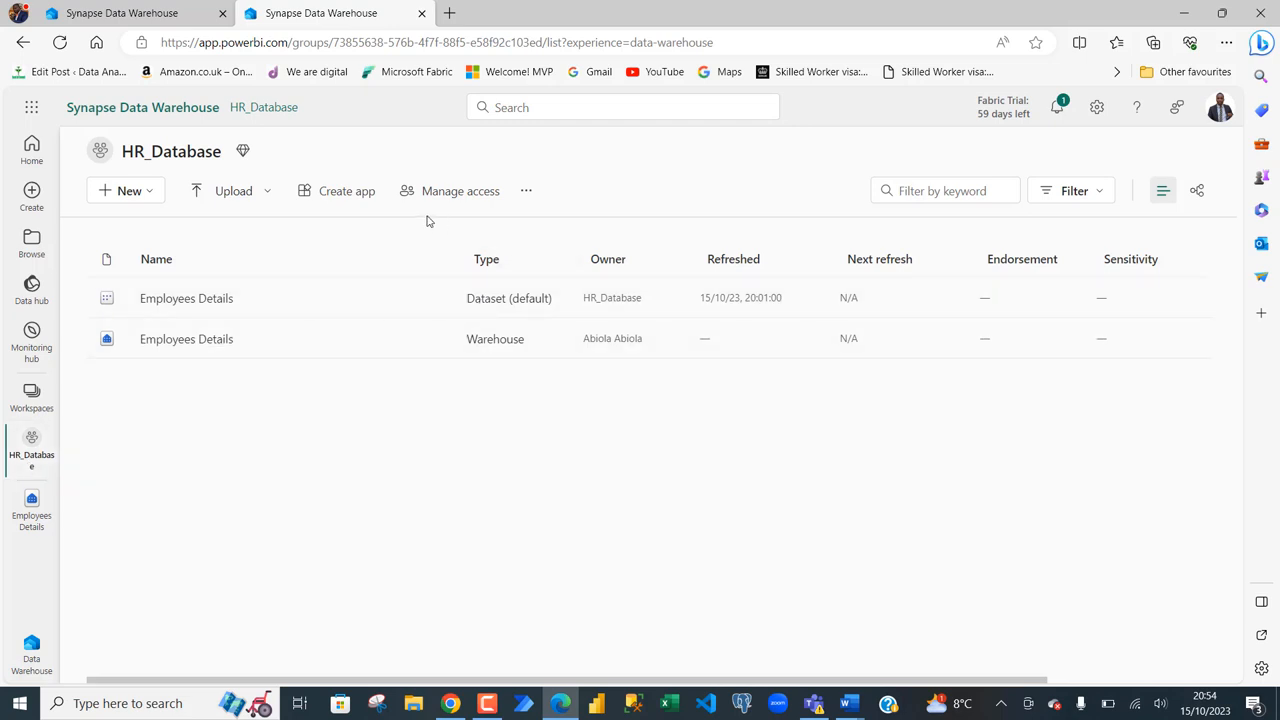
# Step: In Manage access, add the user 'enoch' to HR_Database with the Viewer role
pyautogui.click(460, 190)
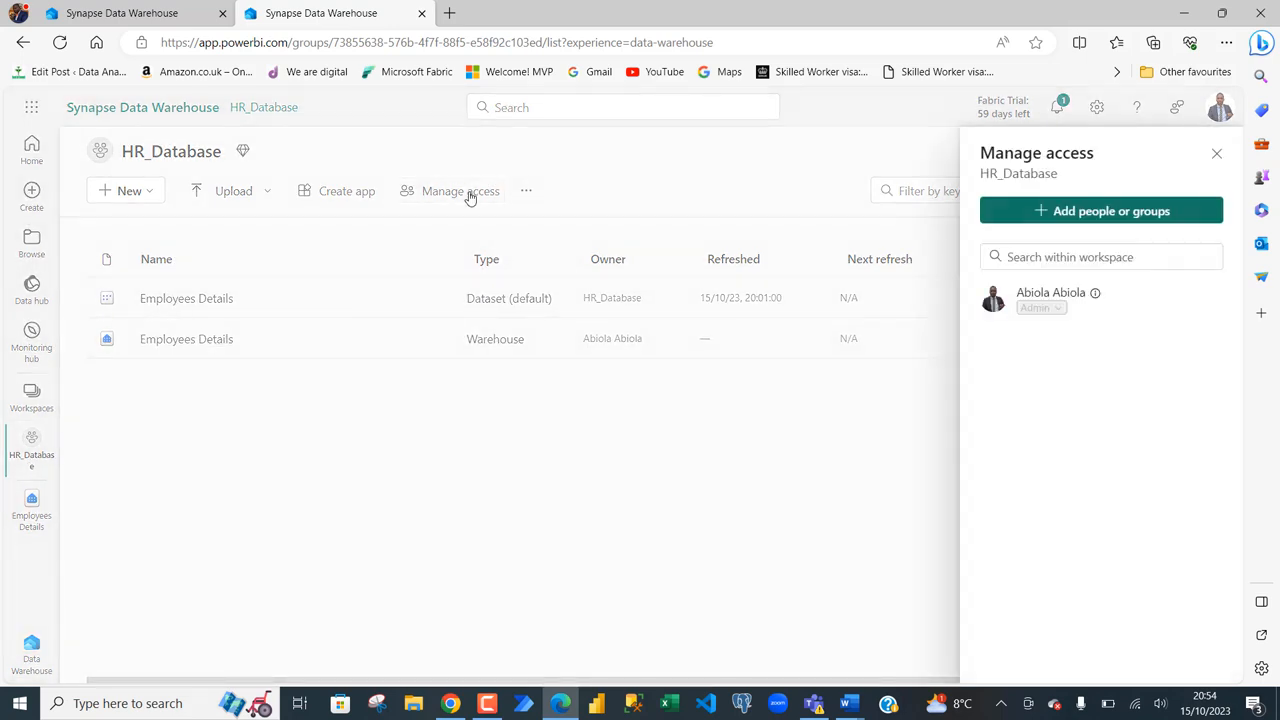
pyautogui.moveTo(1064, 174)
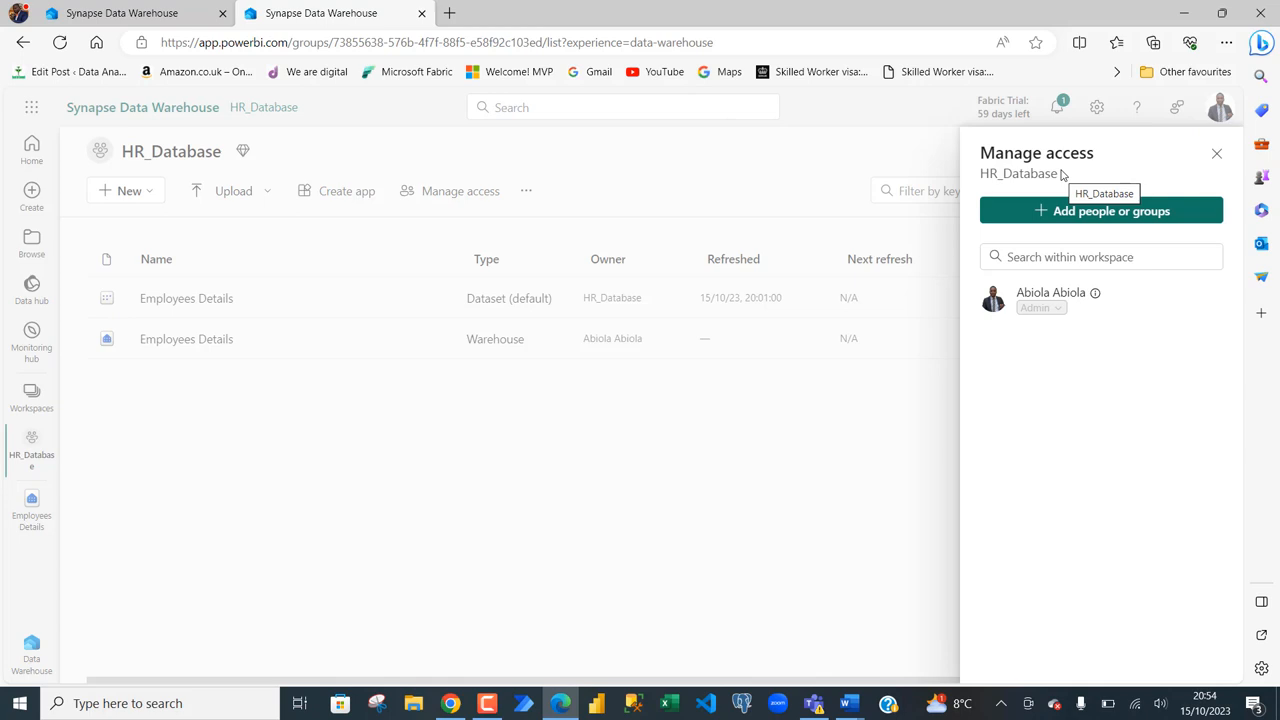
pyautogui.moveTo(1024, 178)
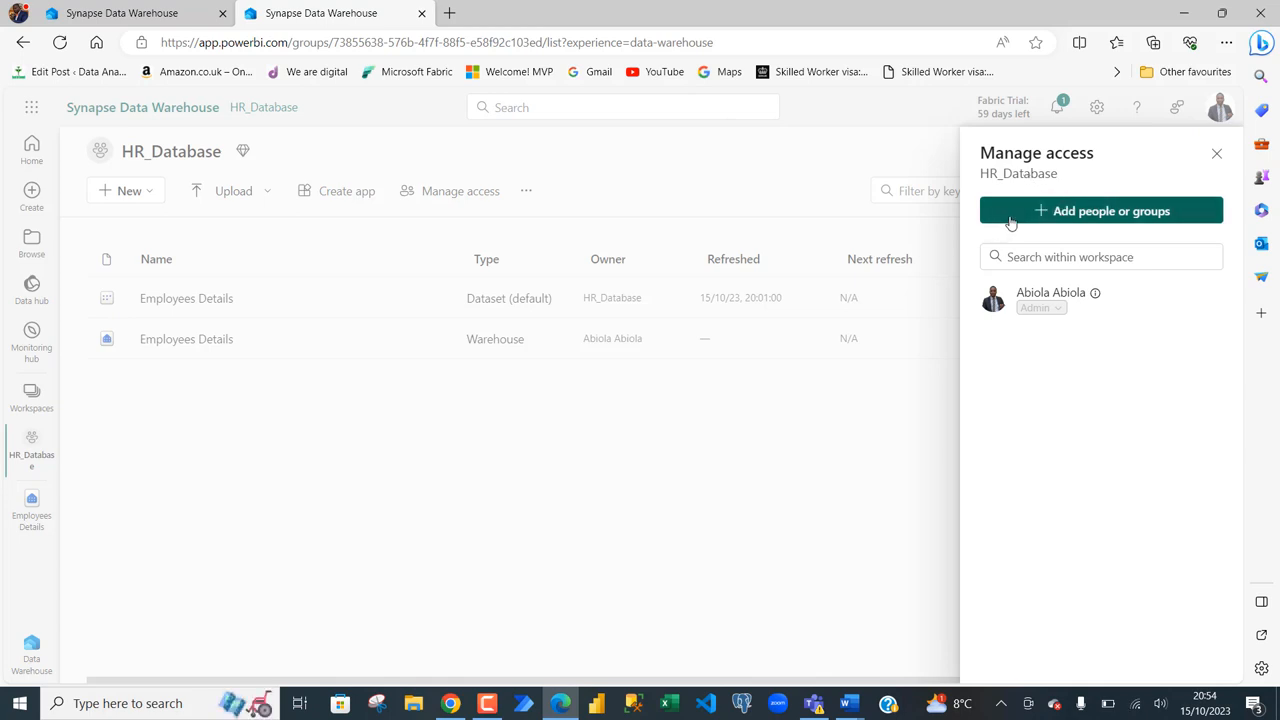
pyautogui.click(1100, 212)
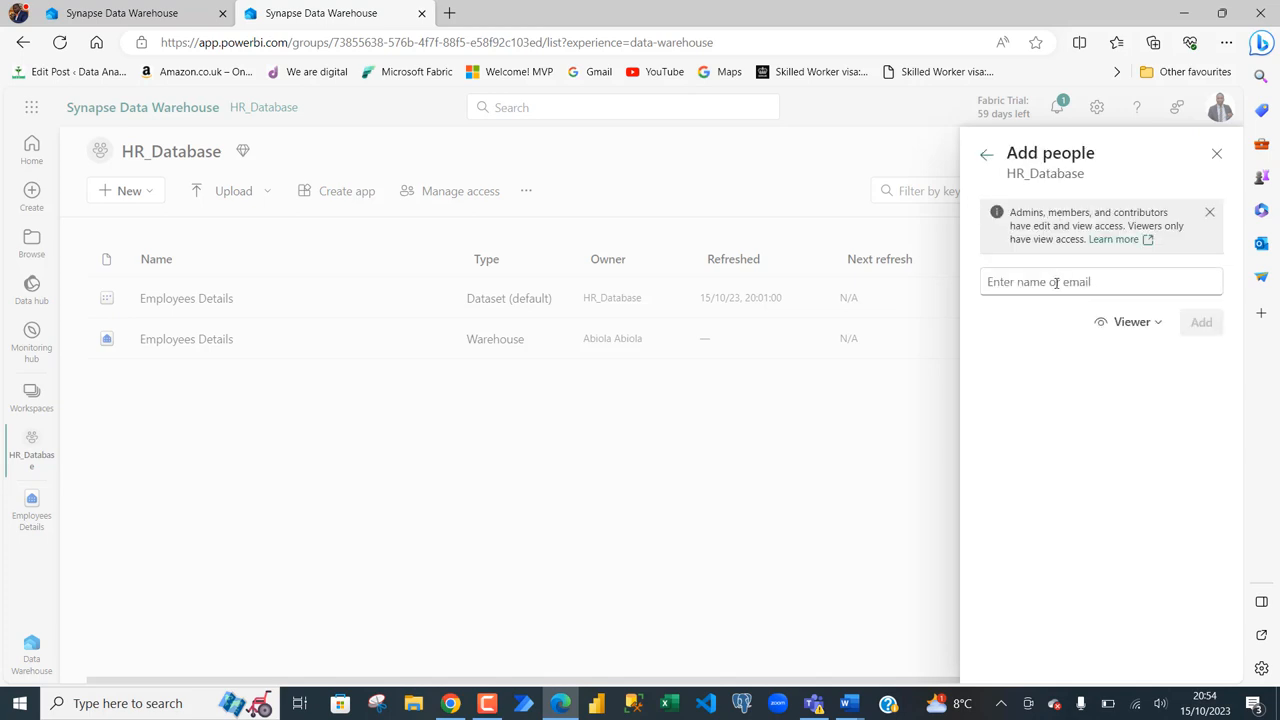
pyautogui.write('e')
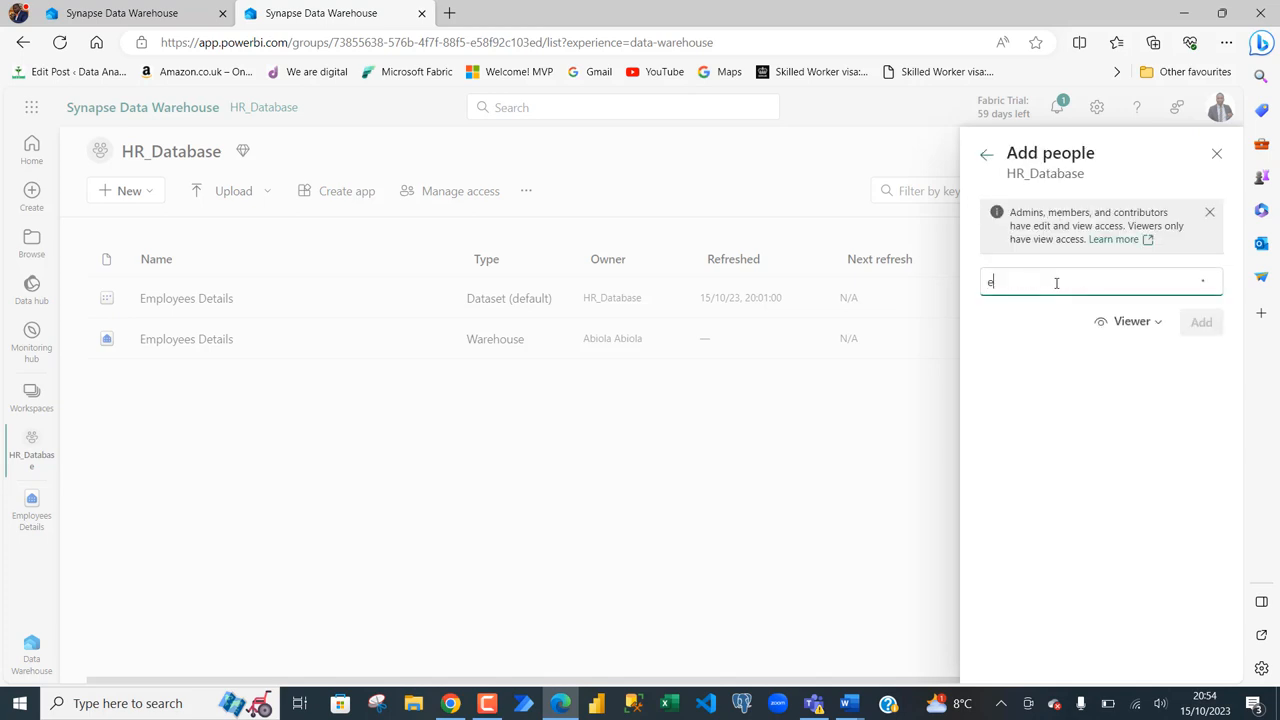
pyautogui.write('noch')
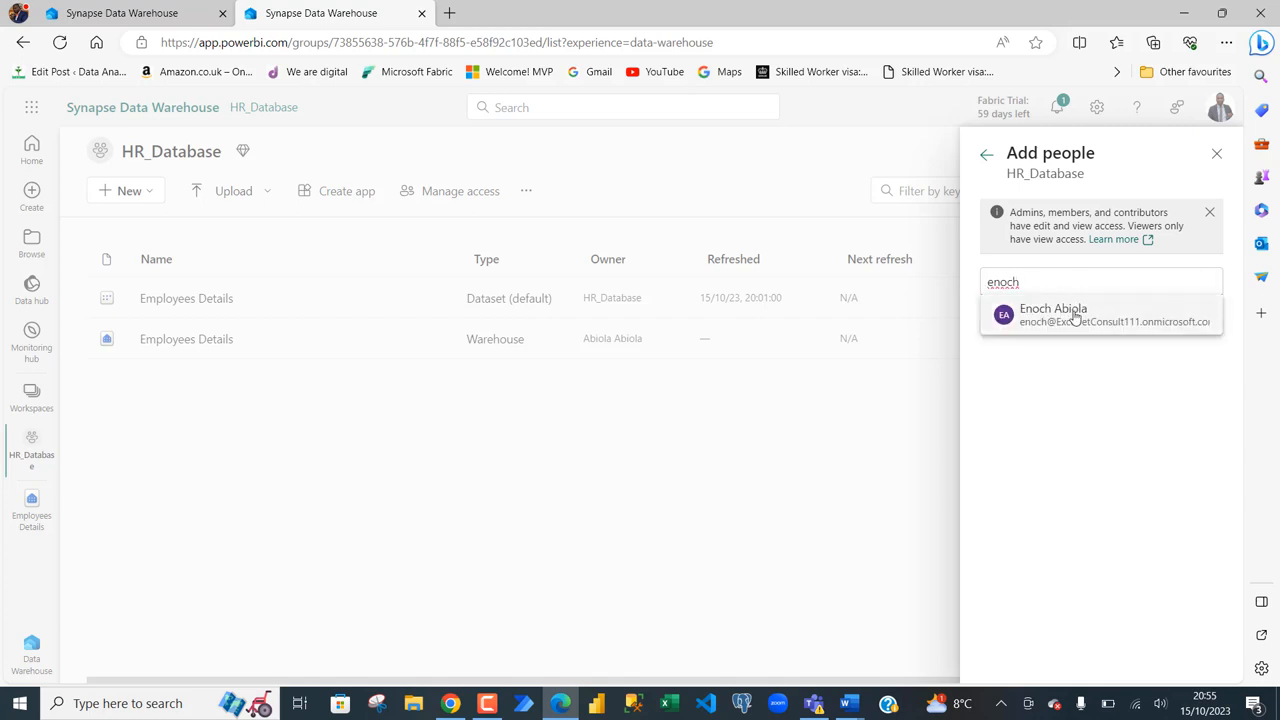
pyautogui.click(1052, 314)
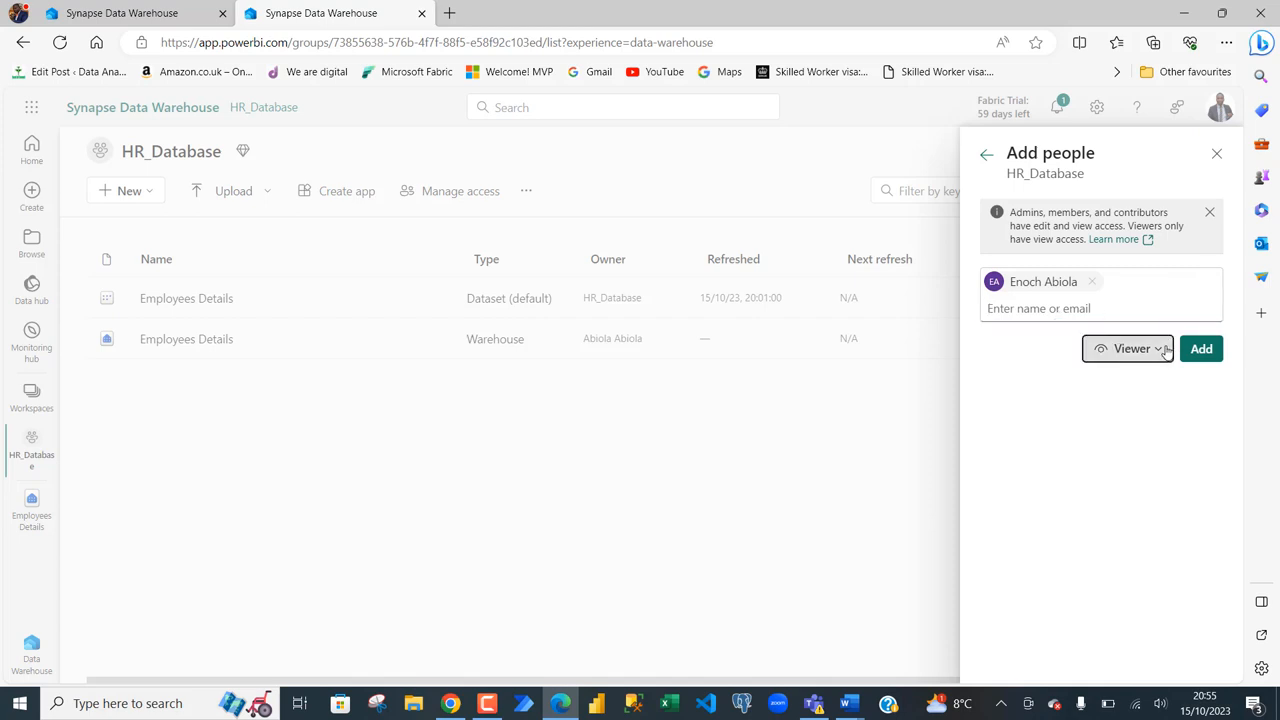
pyautogui.click(1132, 348)
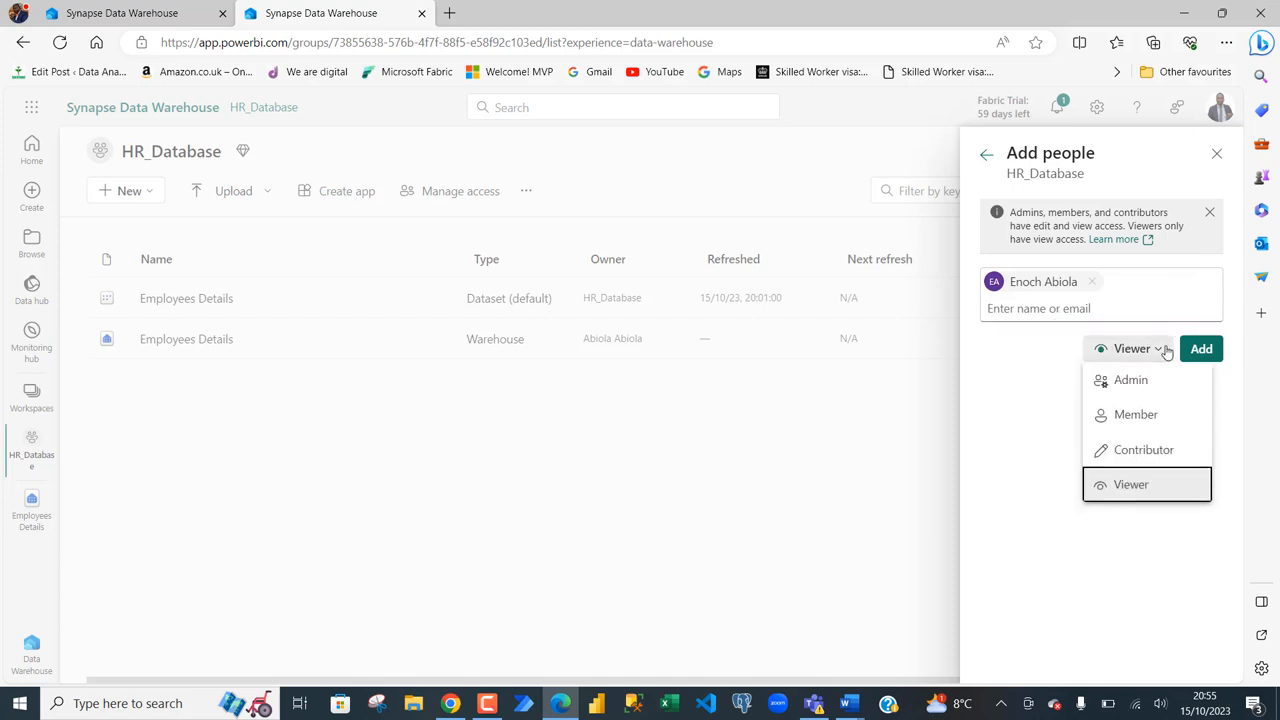
pyautogui.moveTo(1164, 448)
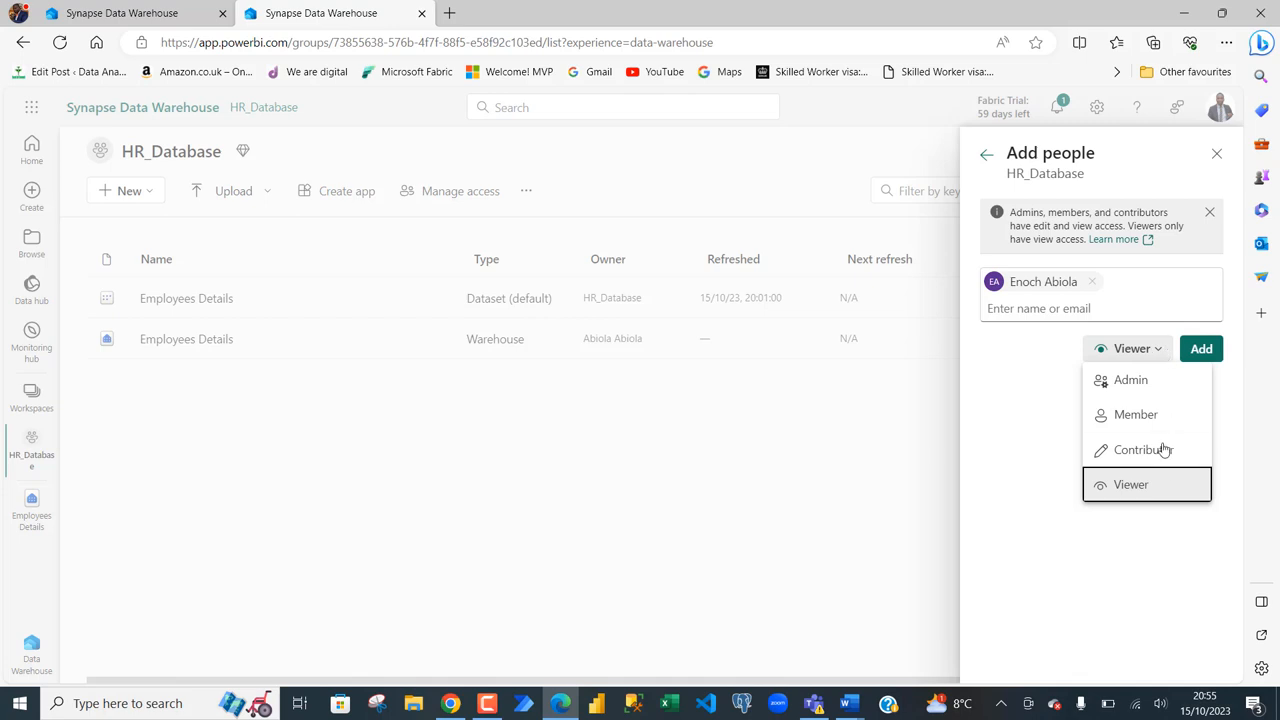
pyautogui.click(1132, 484)
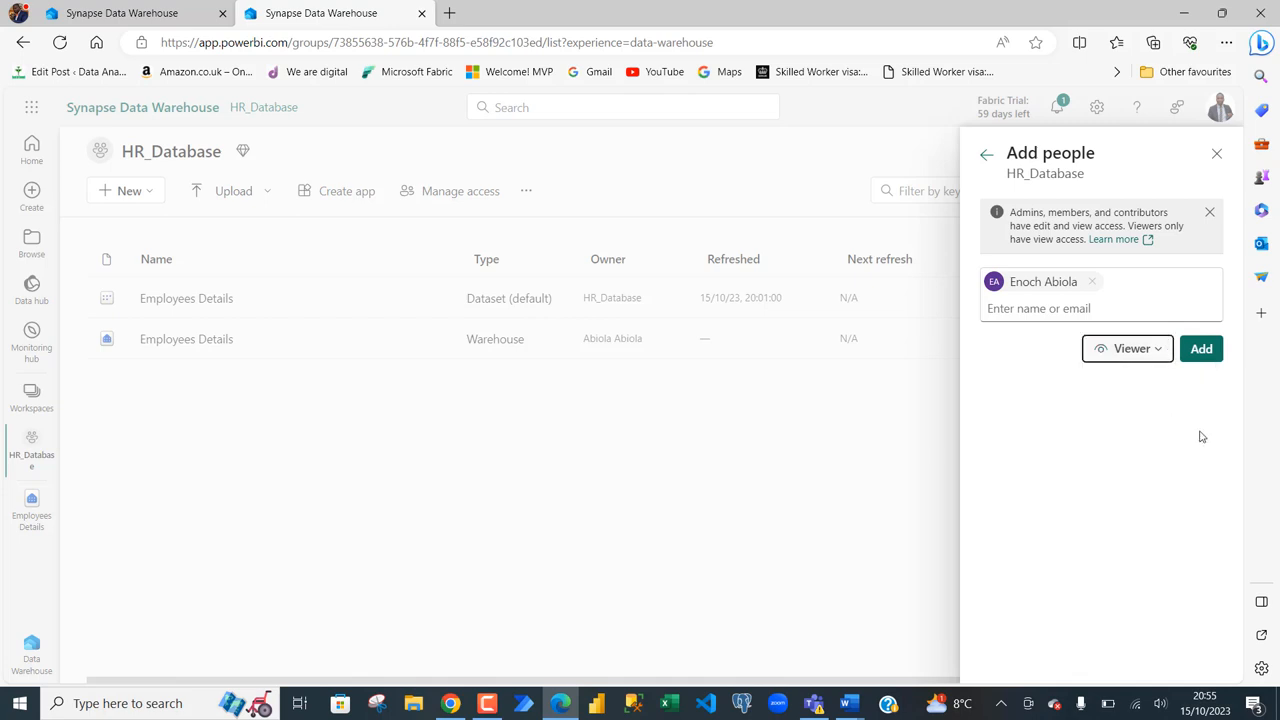
pyautogui.click(1200, 348)
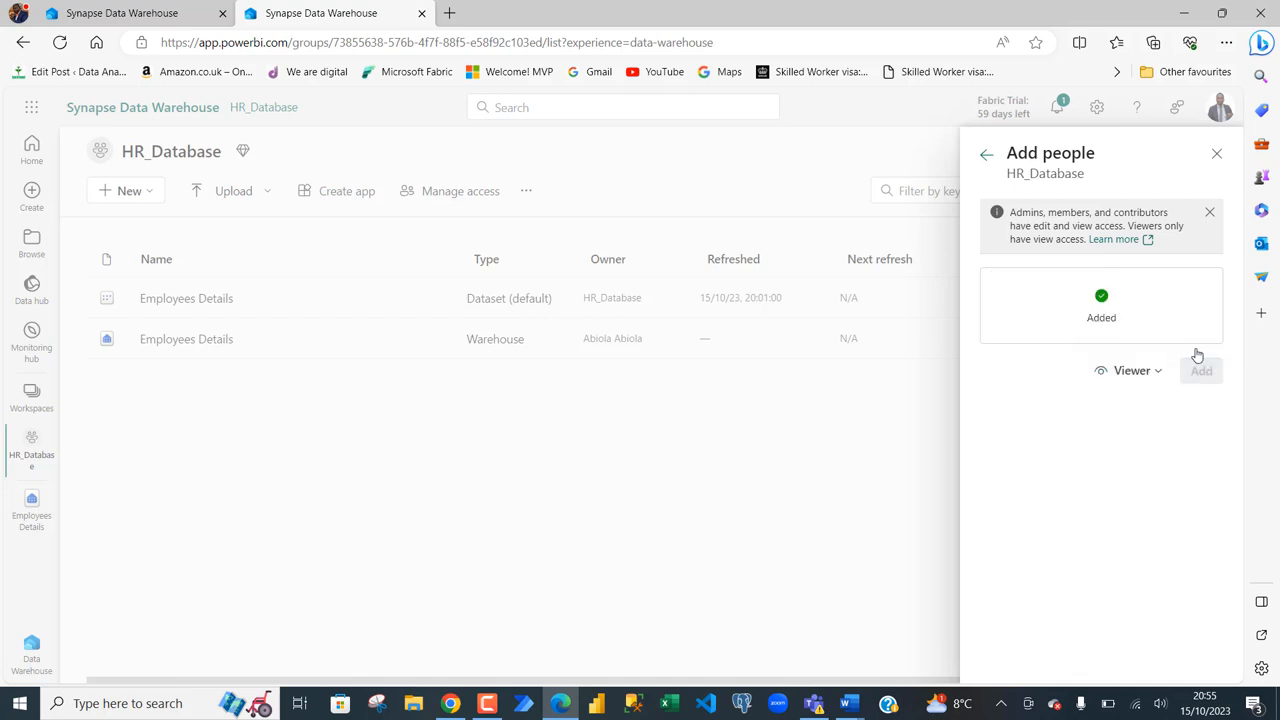
pyautogui.moveTo(1092, 294)
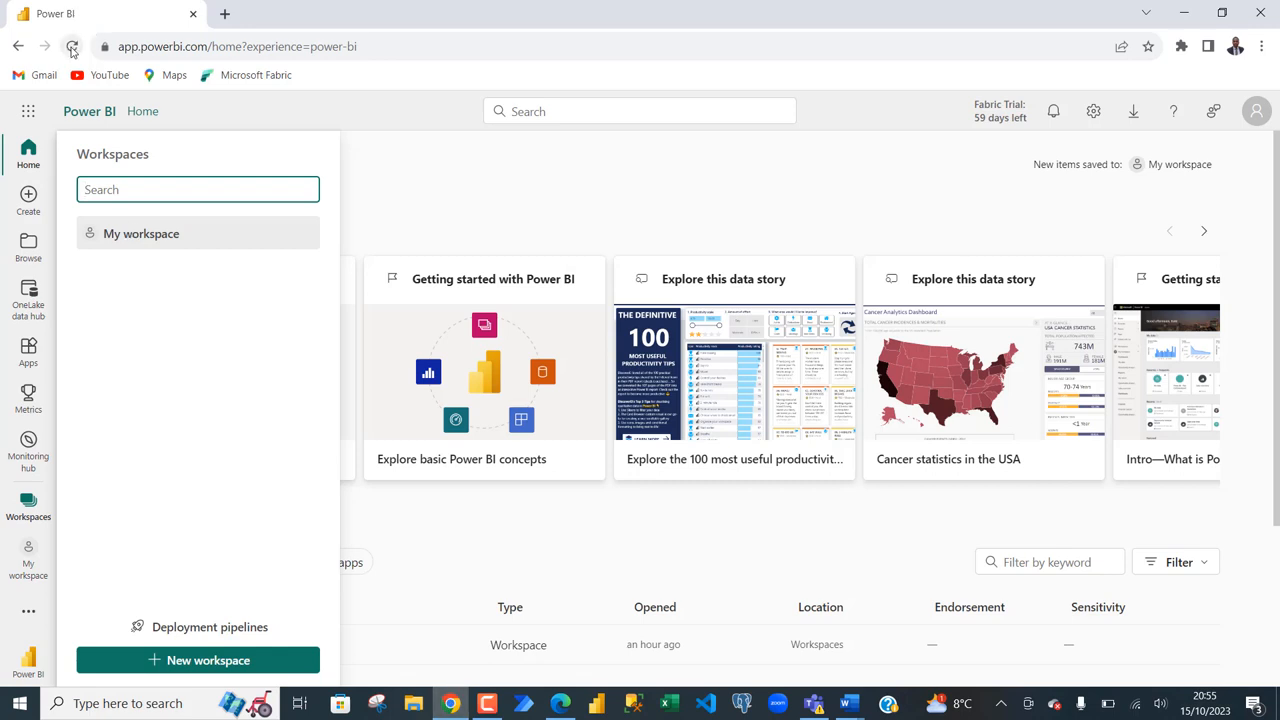
# Step: As the second user, reload the home page and find HR_Database in the workspace list
pyautogui.click(72, 46)
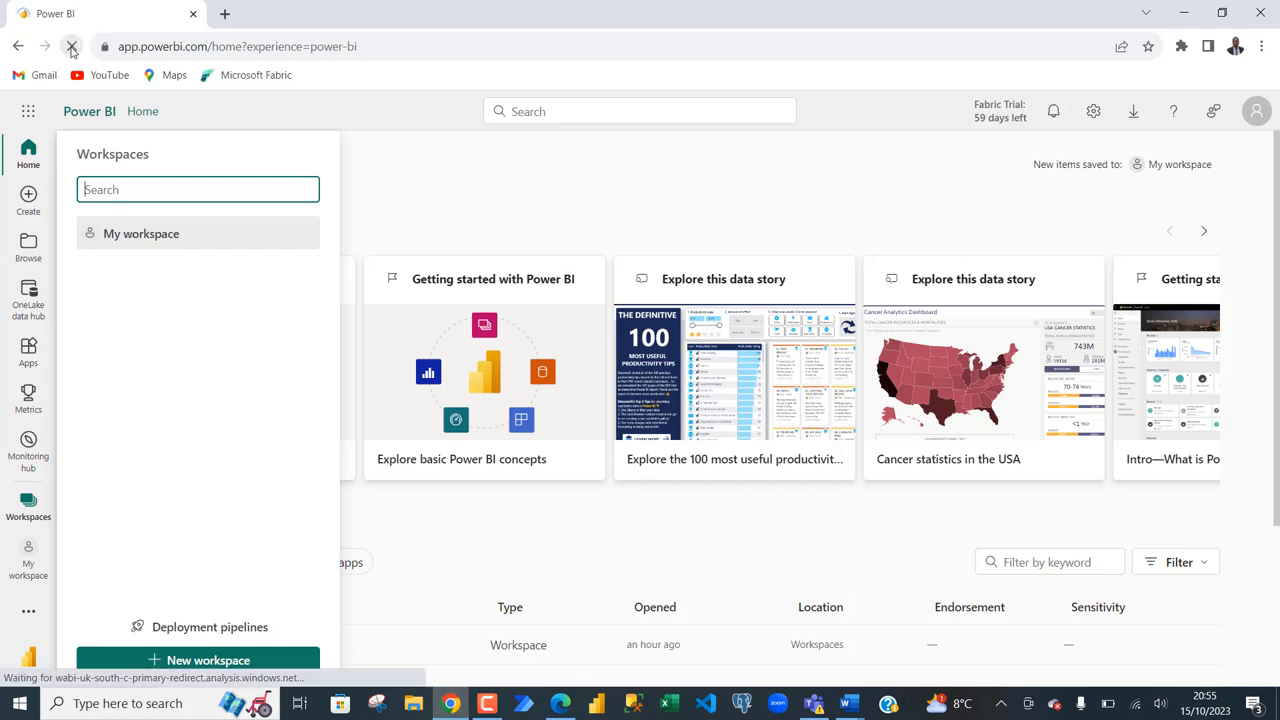
pyautogui.click(72, 46)
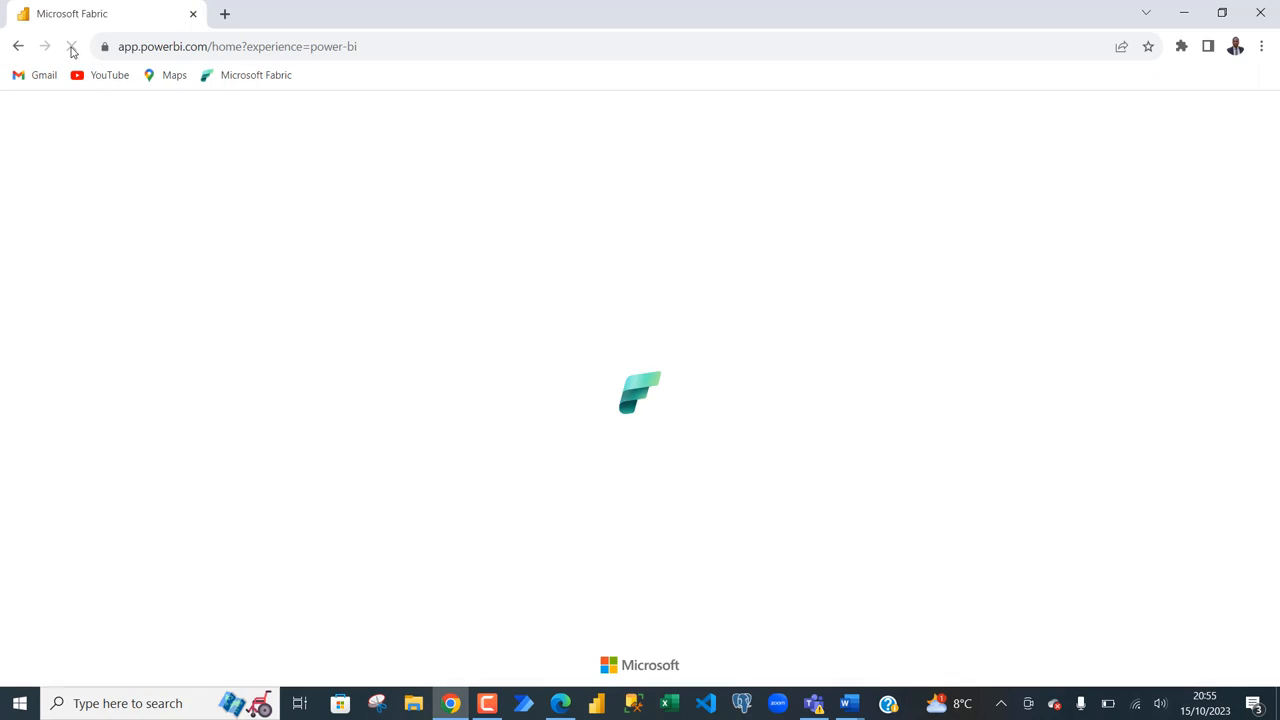
pyautogui.click(72, 46)
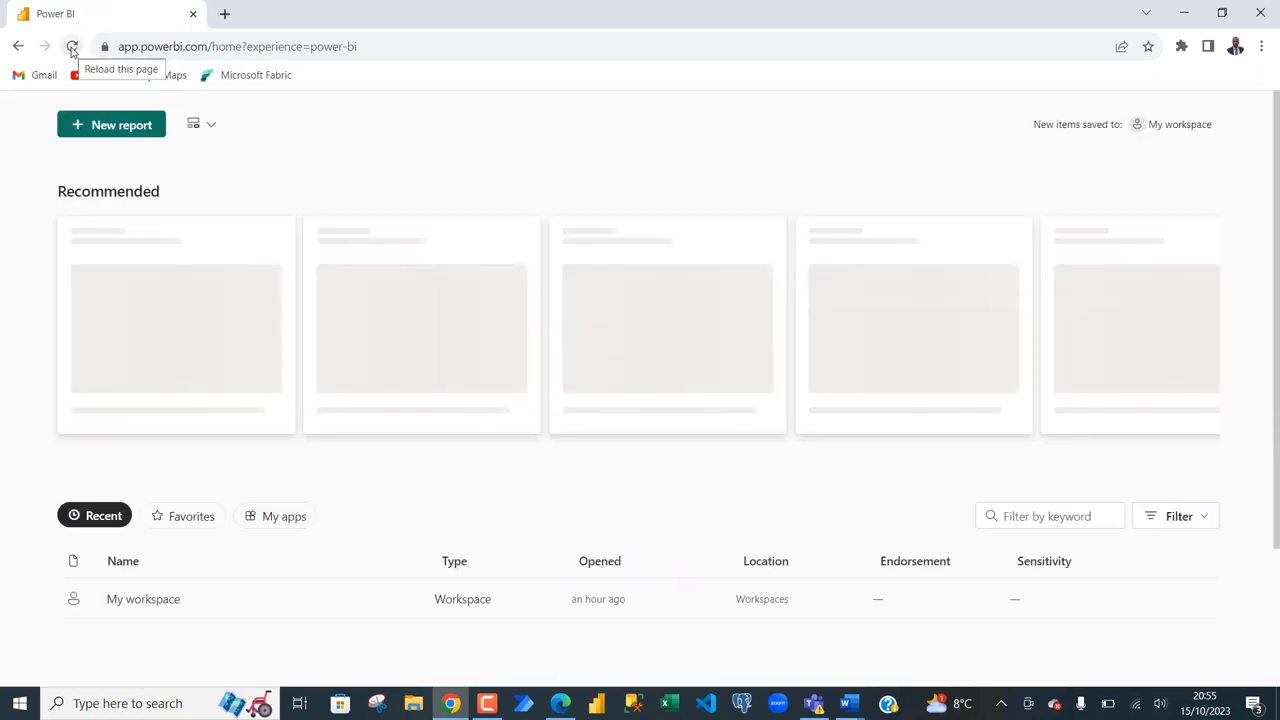
pyautogui.click(72, 46)
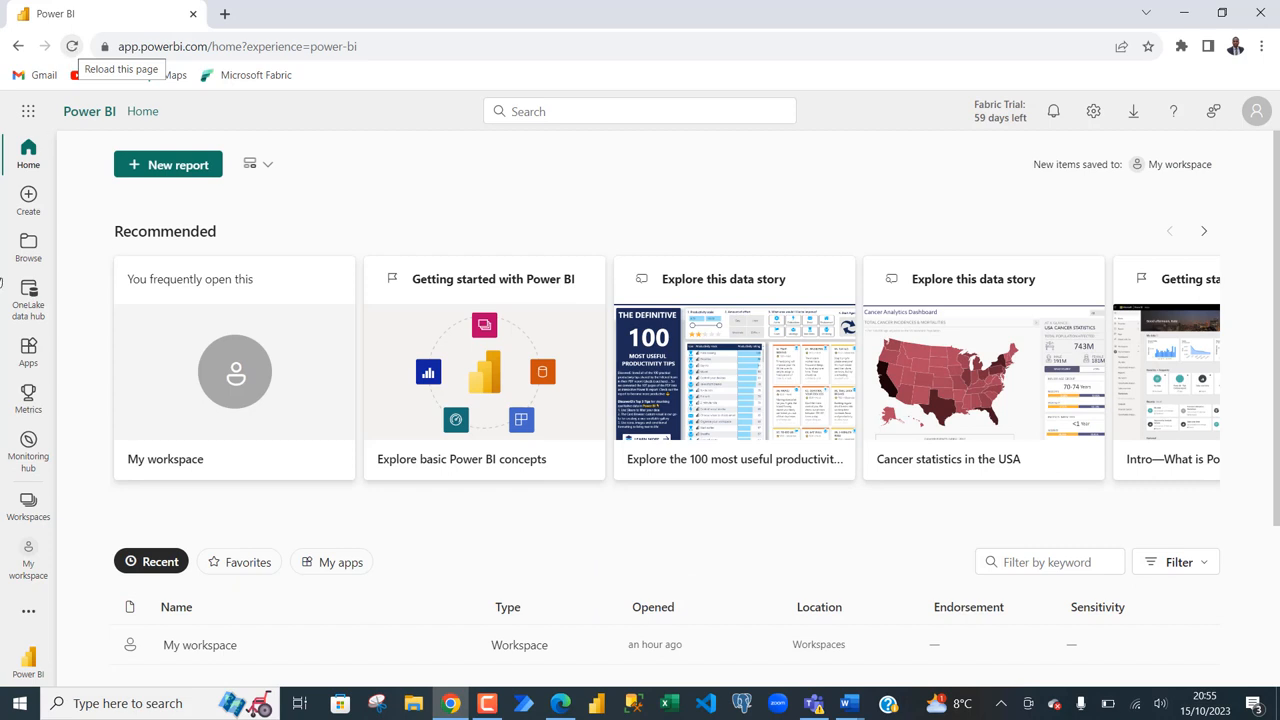
pyautogui.click(28, 504)
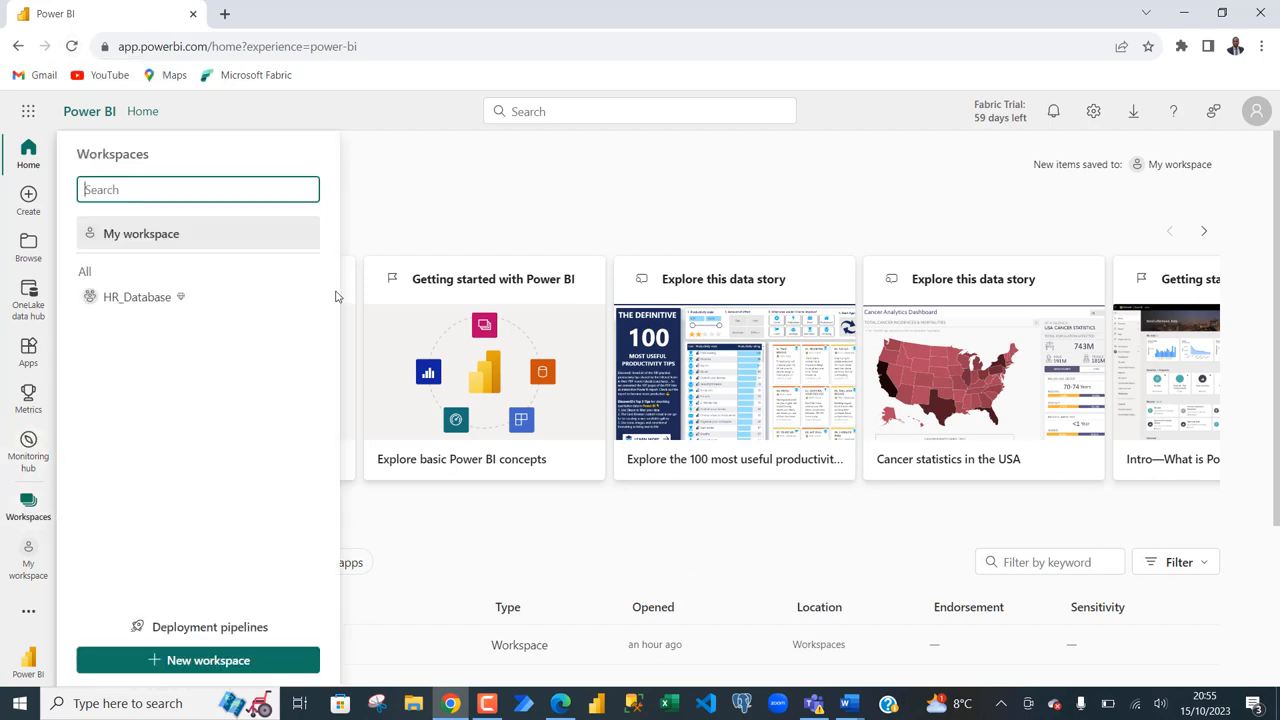
pyautogui.moveTo(136, 296)
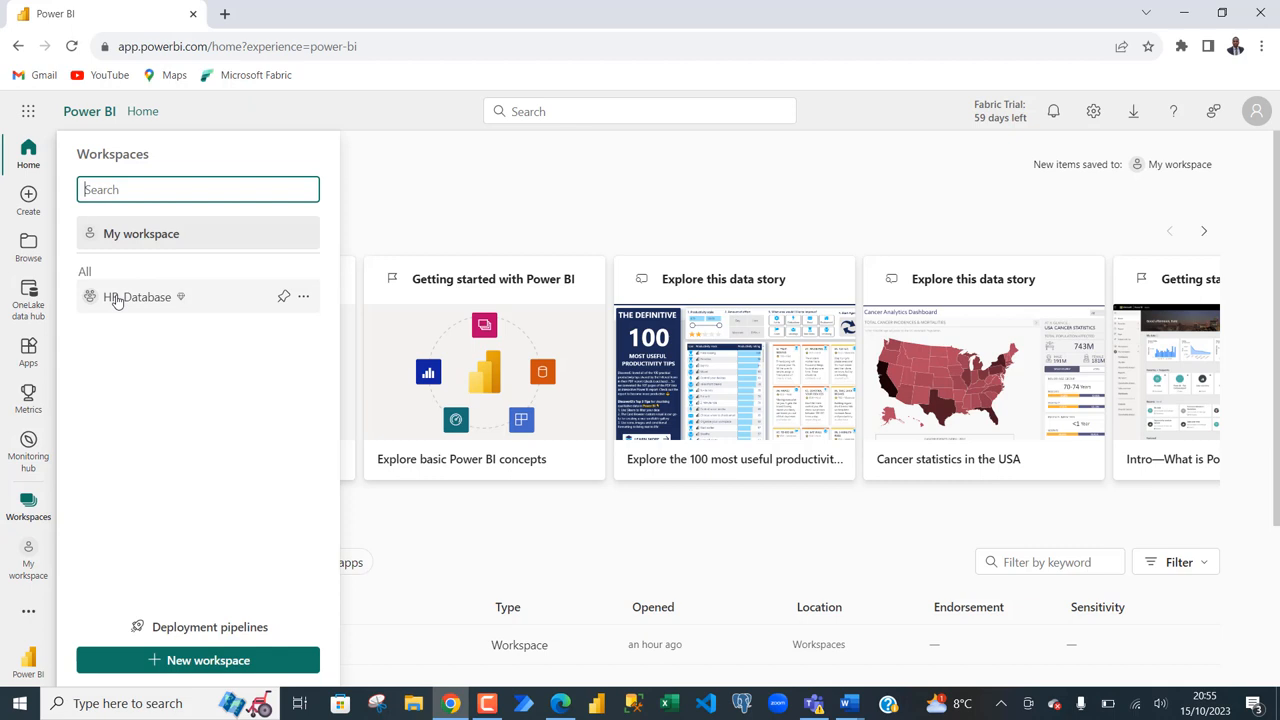
pyautogui.moveTo(136, 296)
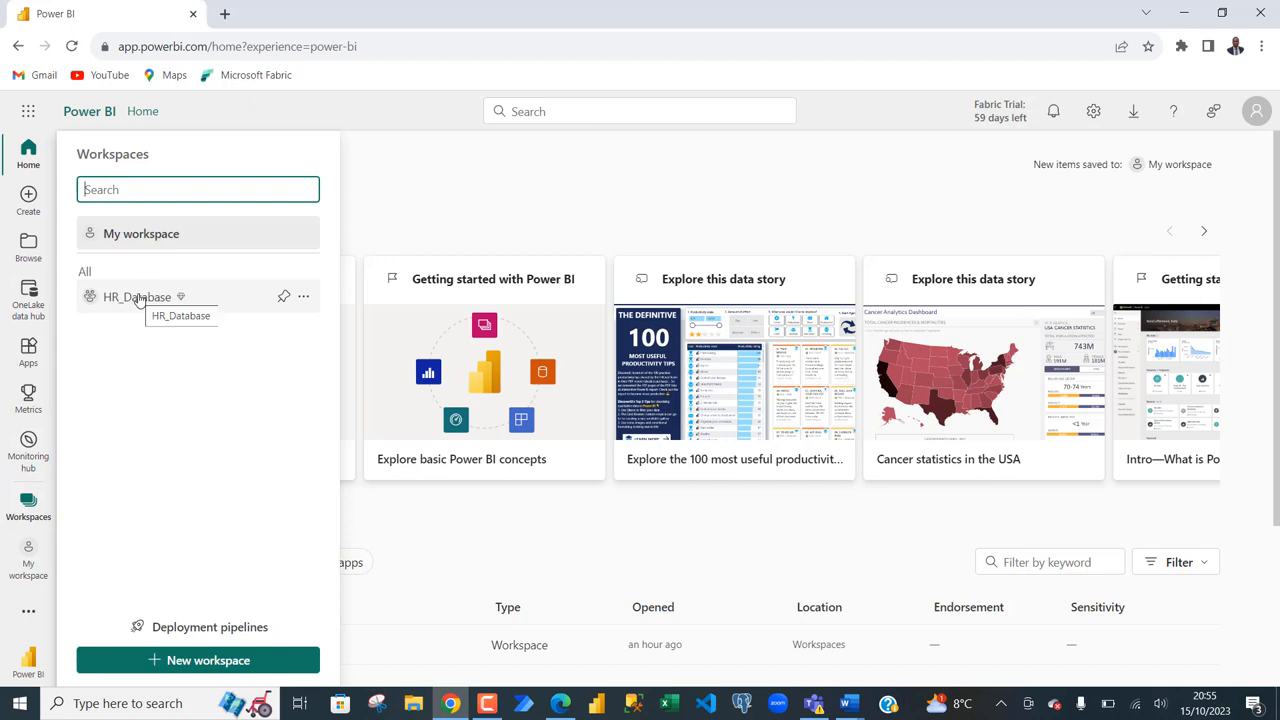
pyautogui.click(136, 296)
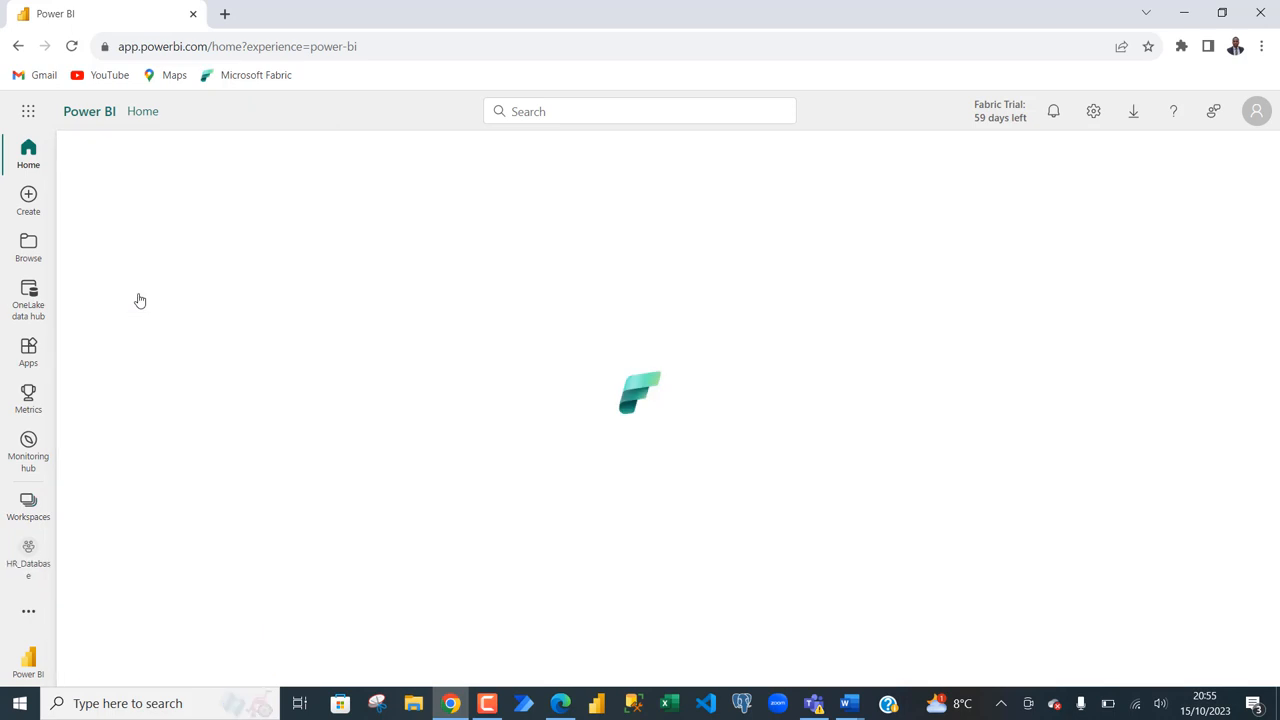
# Step: Enter the Employees Details warehouse, acknowledging that queries won't be saved
pyautogui.click(28, 556)
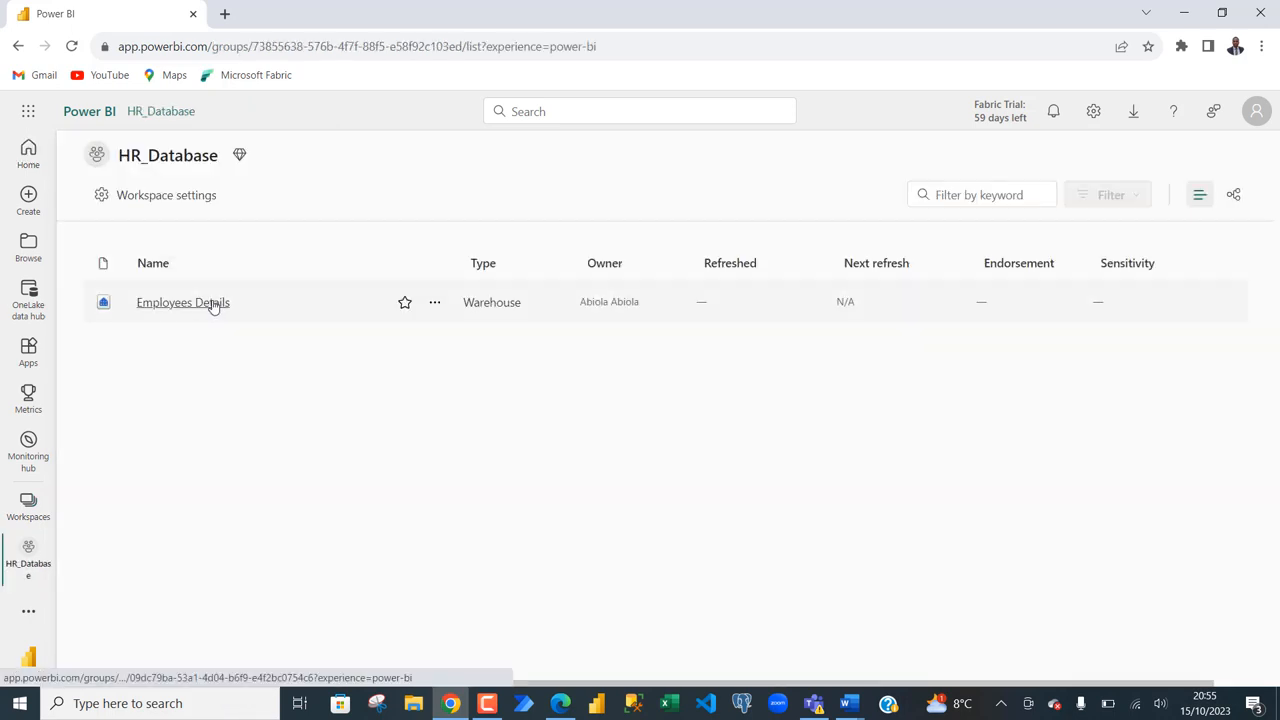
pyautogui.click(182, 302)
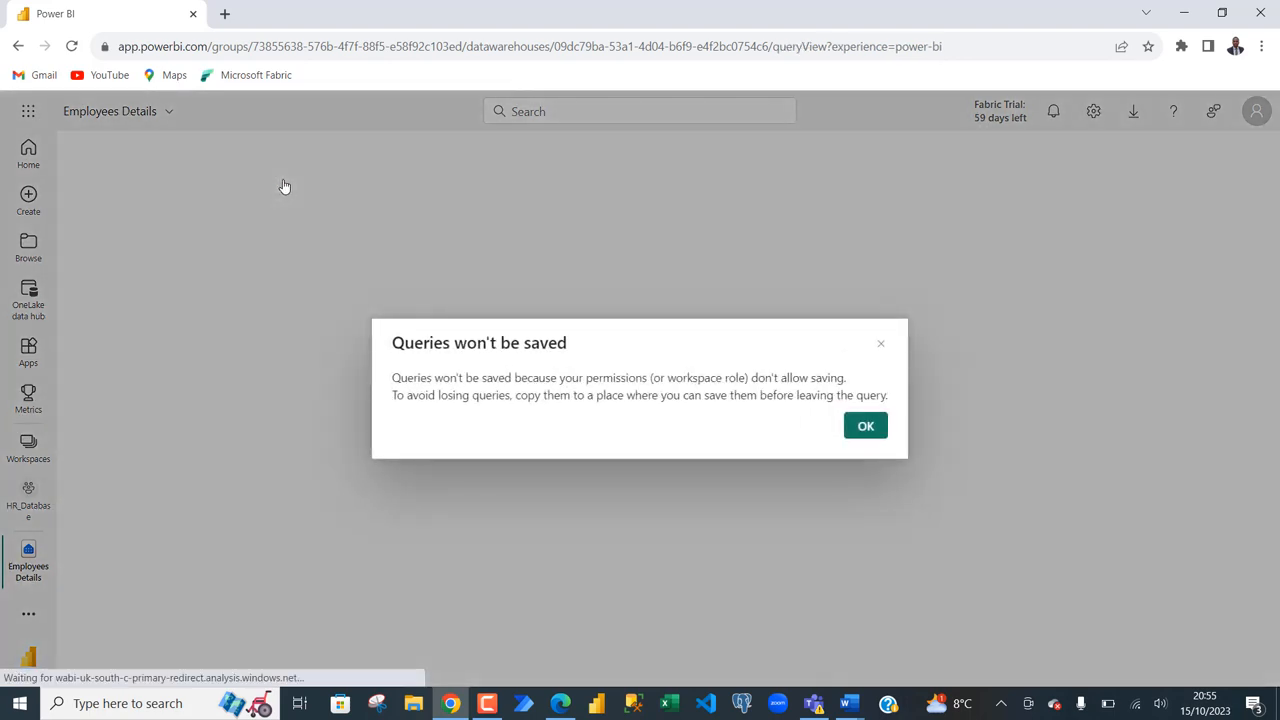
pyautogui.click(864, 424)
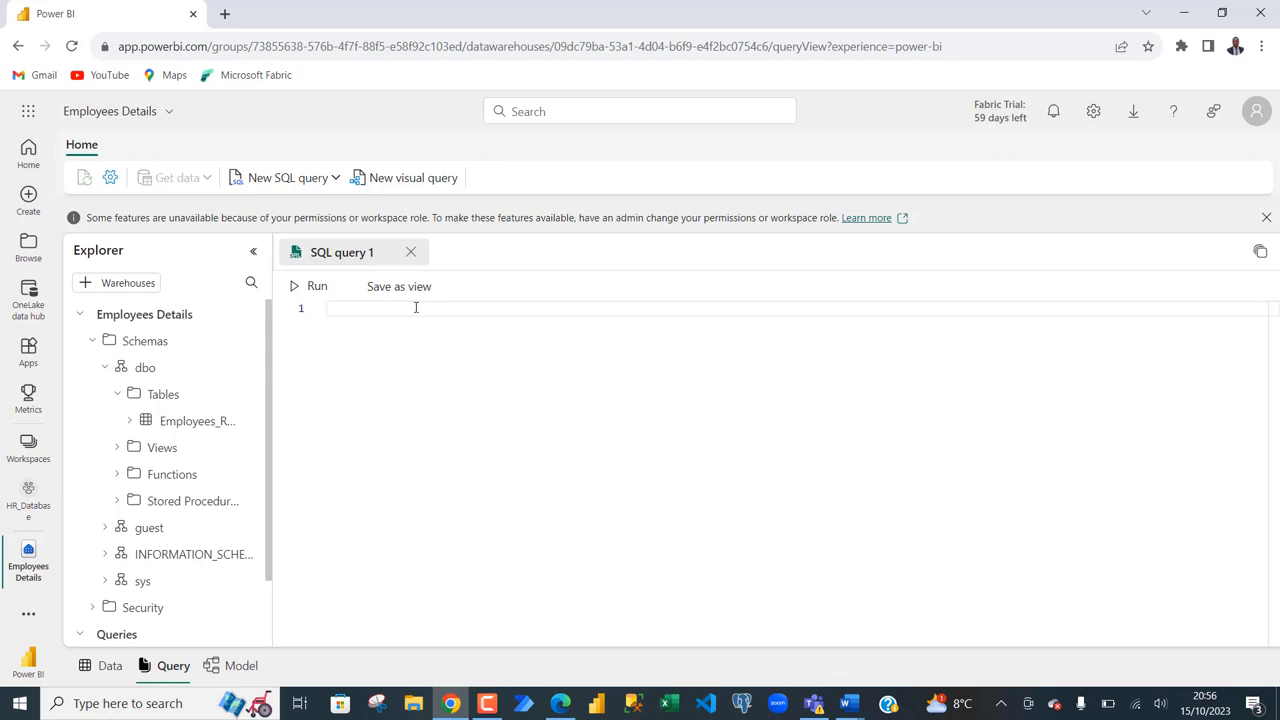
# Step: Run SELECT * FROM [Employees Details].[dbo].[Employees_Records]
pyautogui.write('SELECT *')
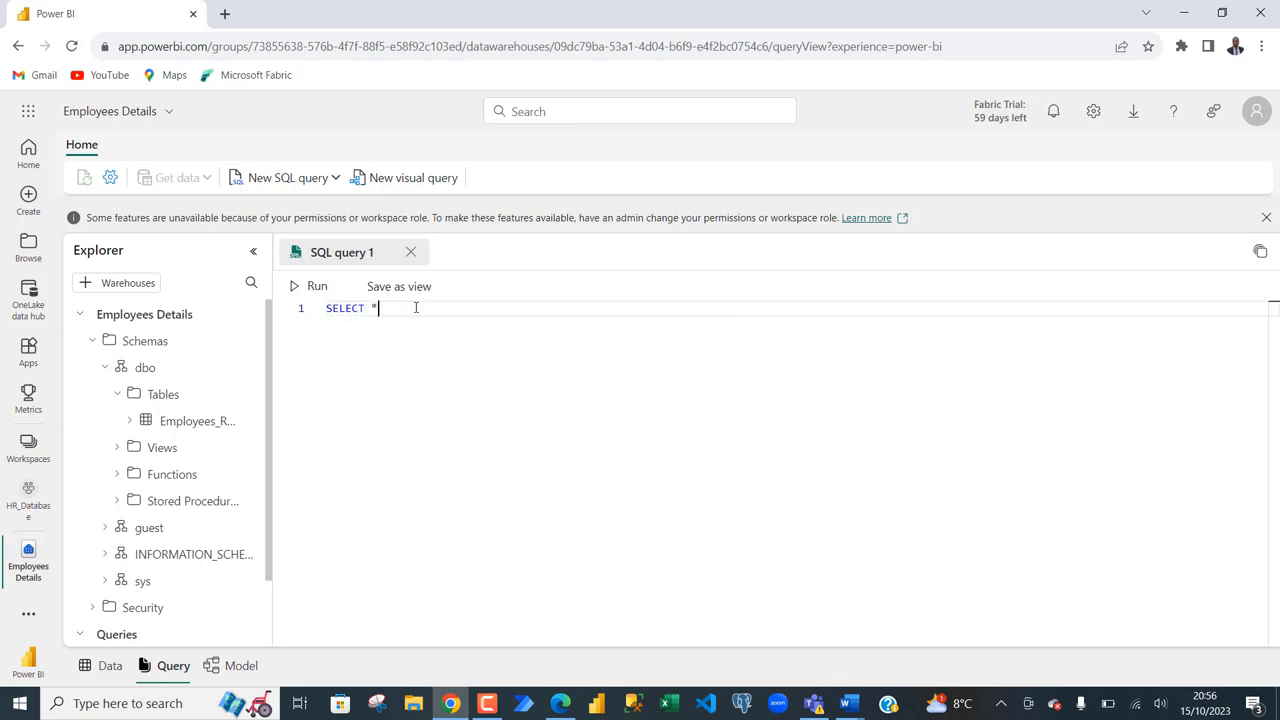
pyautogui.write('FROM')
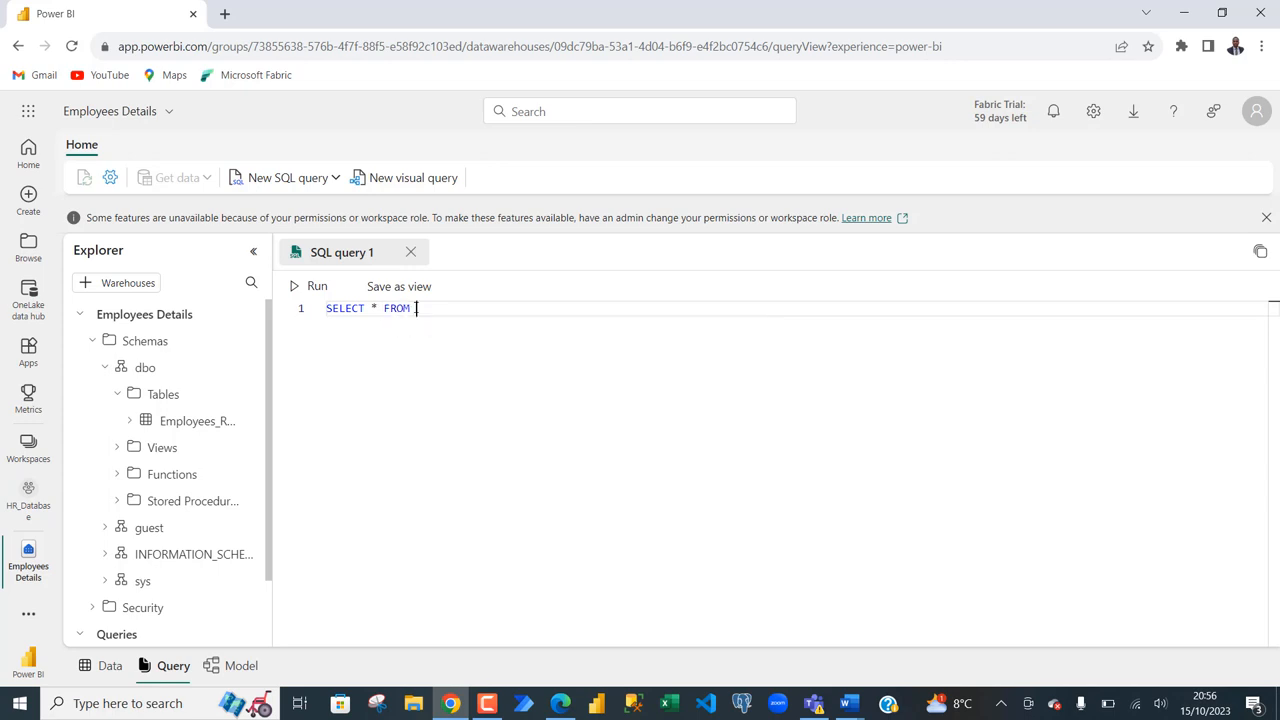
pyautogui.write('[Employees Details].[dbo].[Employees_Records]')
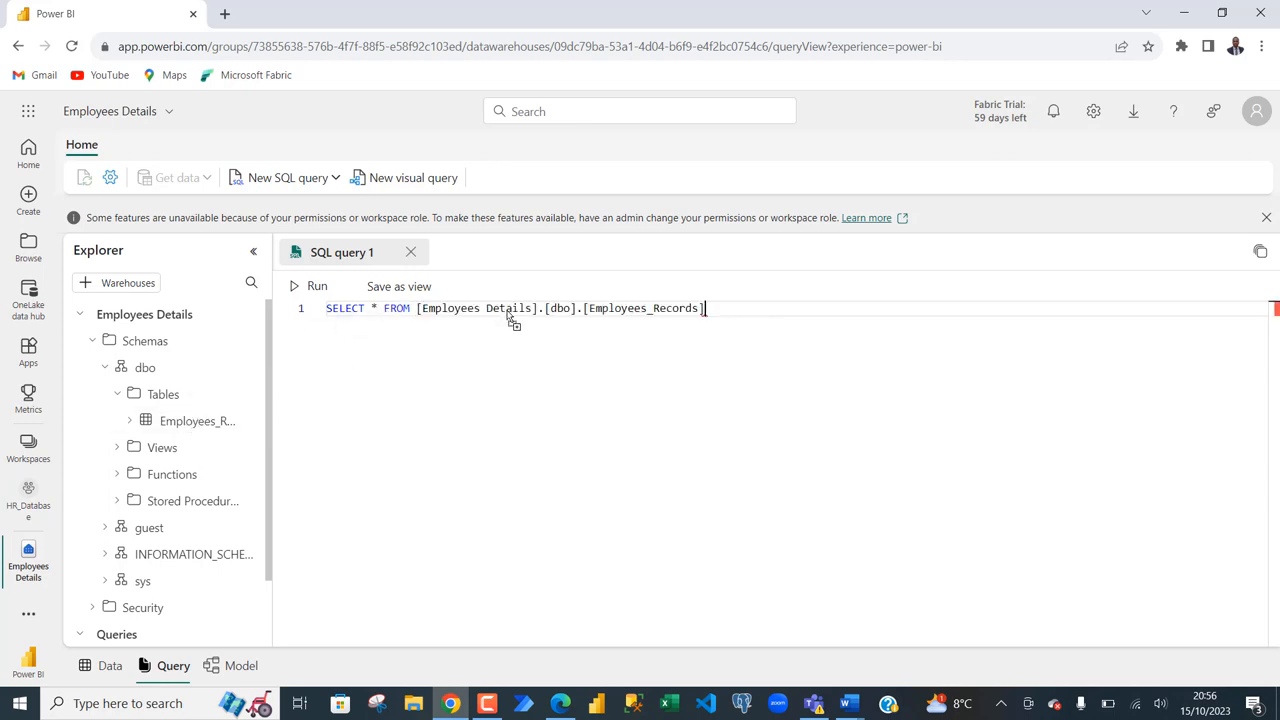
pyautogui.click(316, 286)
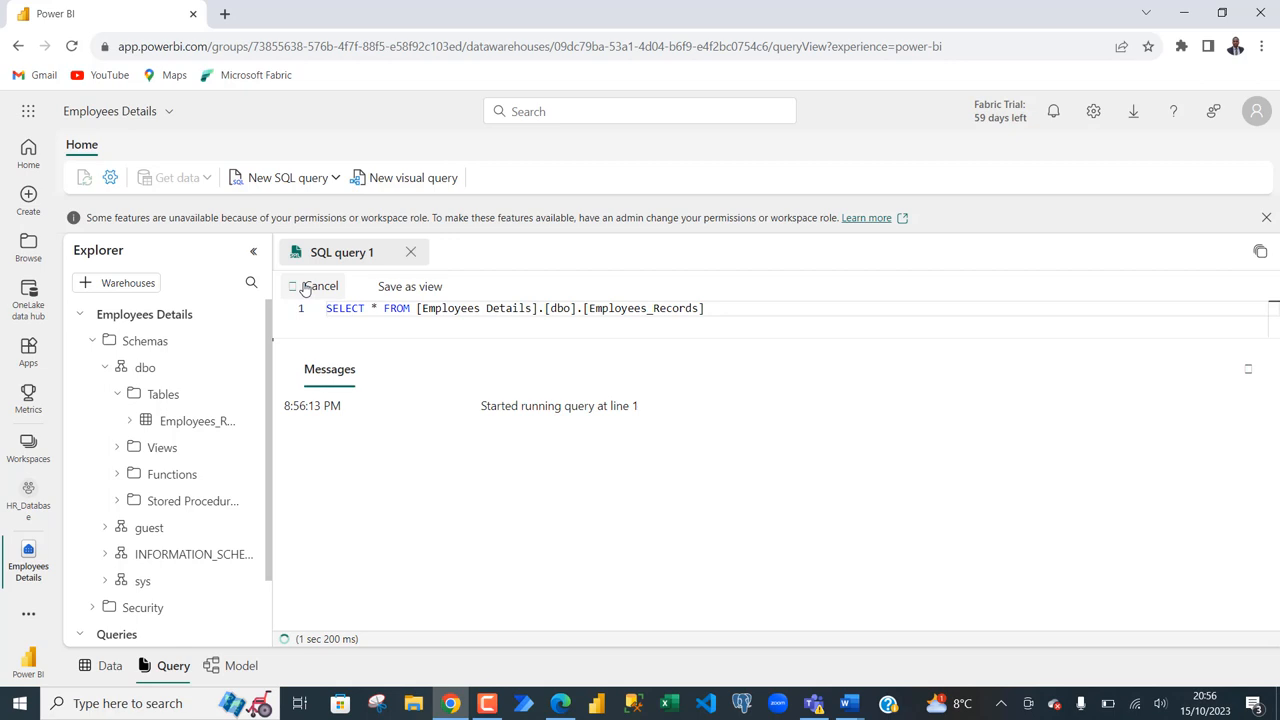
# Step: Re-run the query filtered with WHERE Salary >= 65000
pyautogui.click(316, 286)
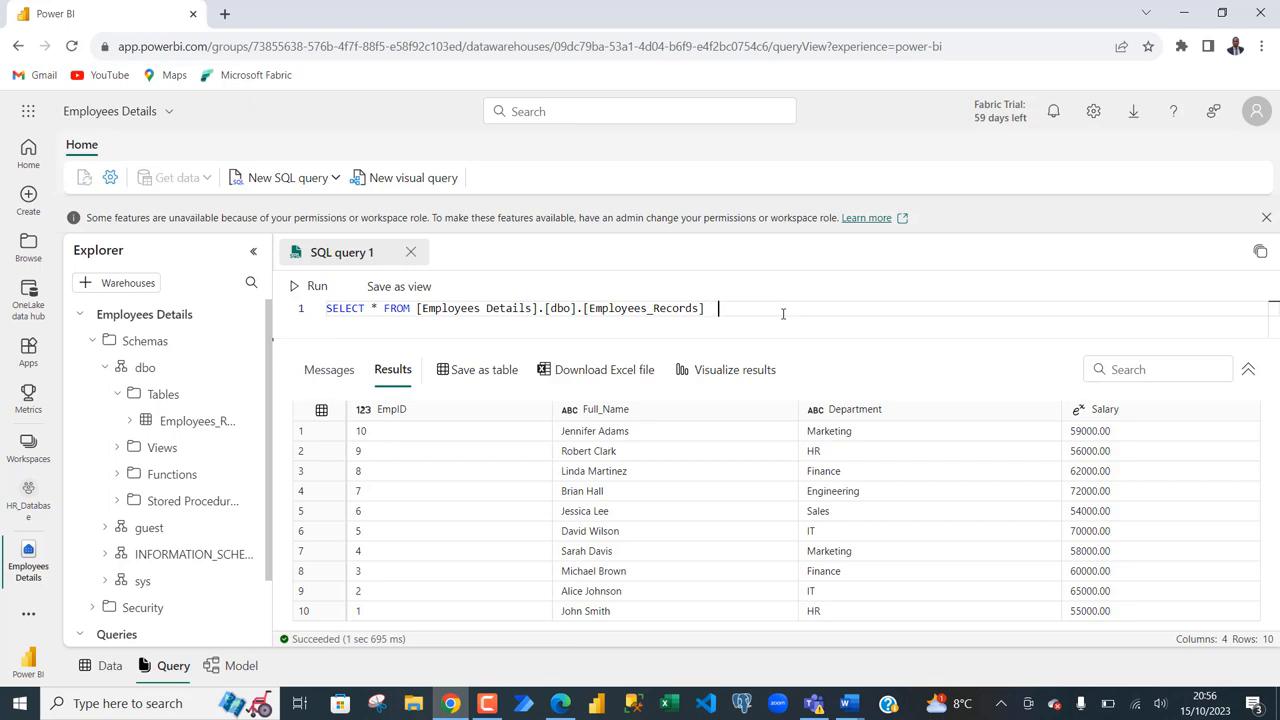
pyautogui.write('WHERE s')
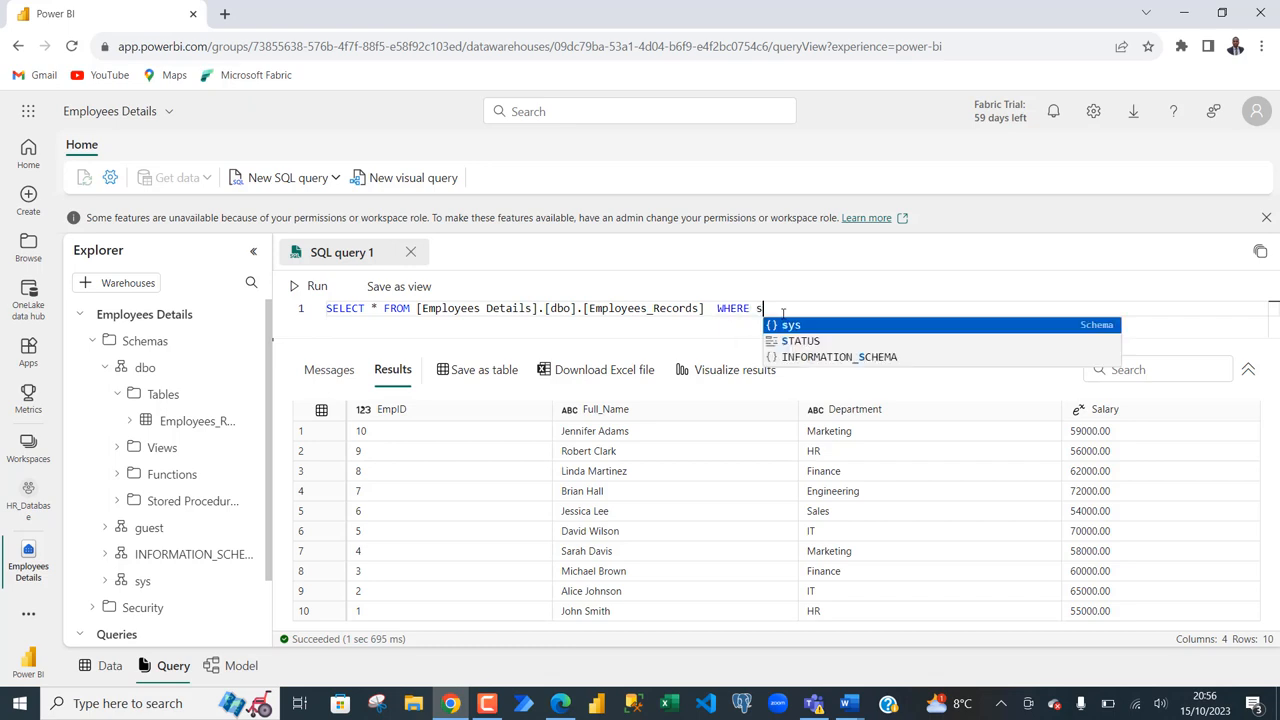
pyautogui.write('al')
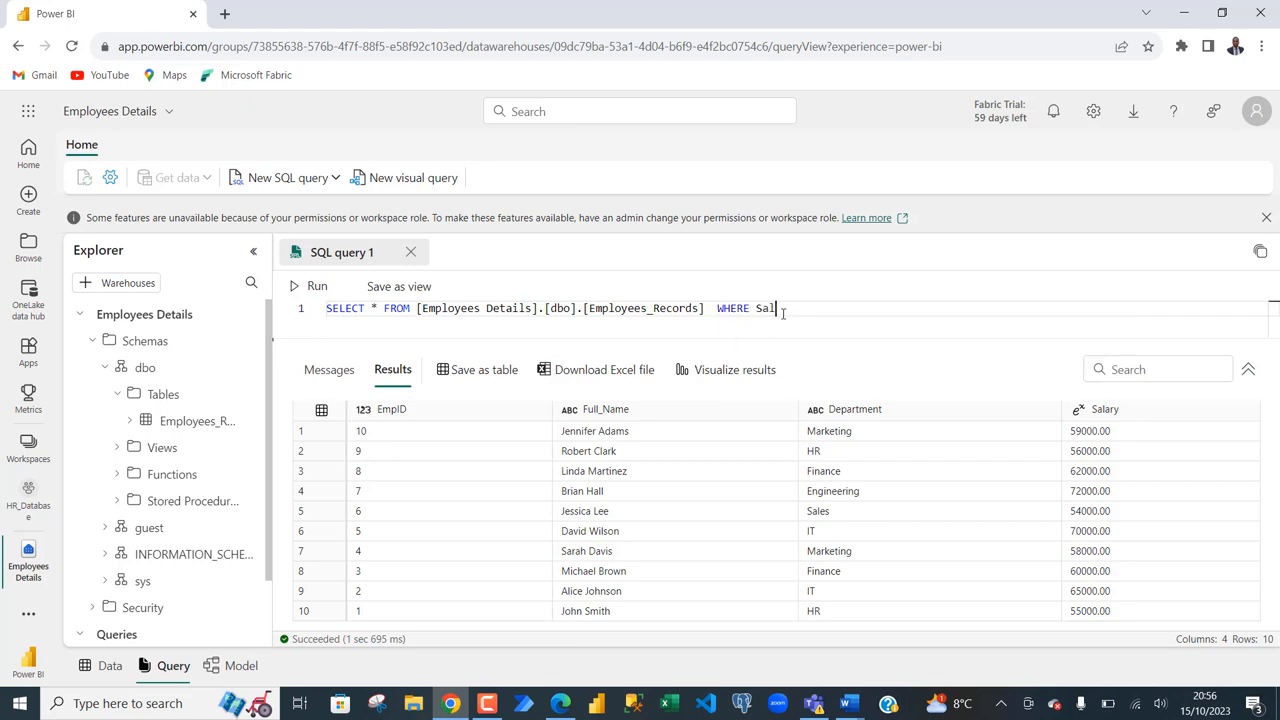
pyautogui.write('ary >')
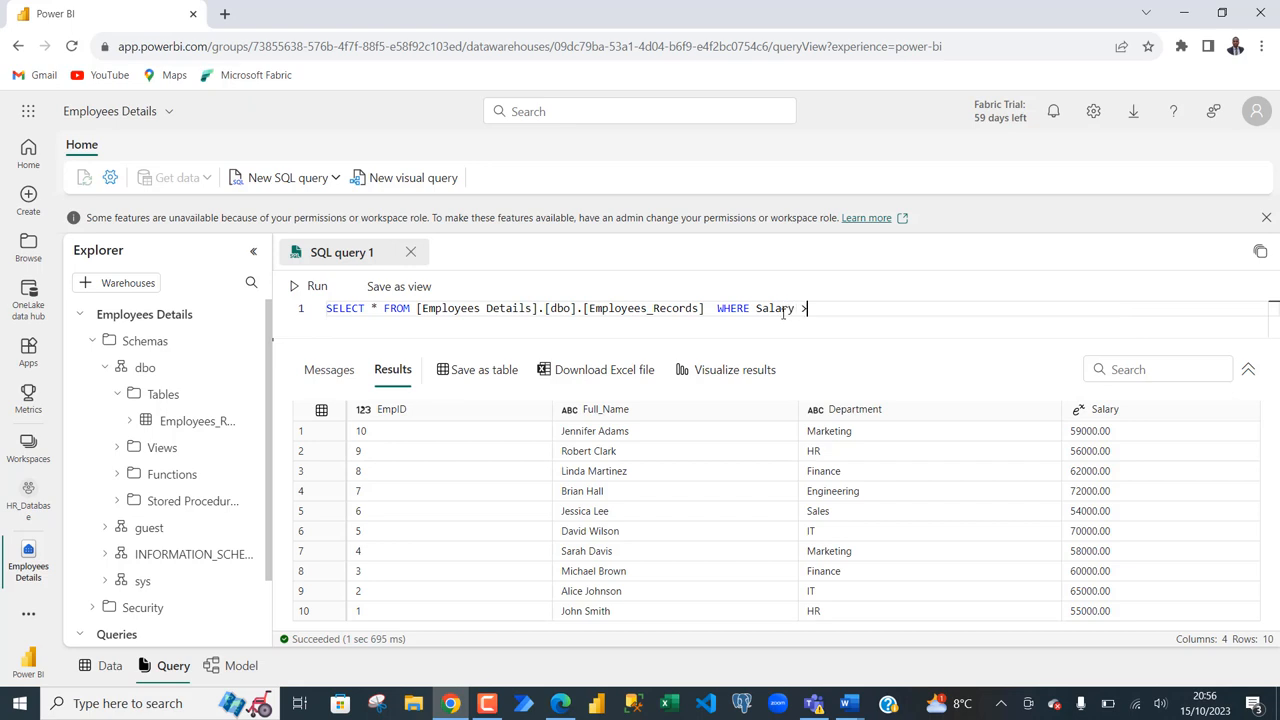
pyautogui.write('>=65000')
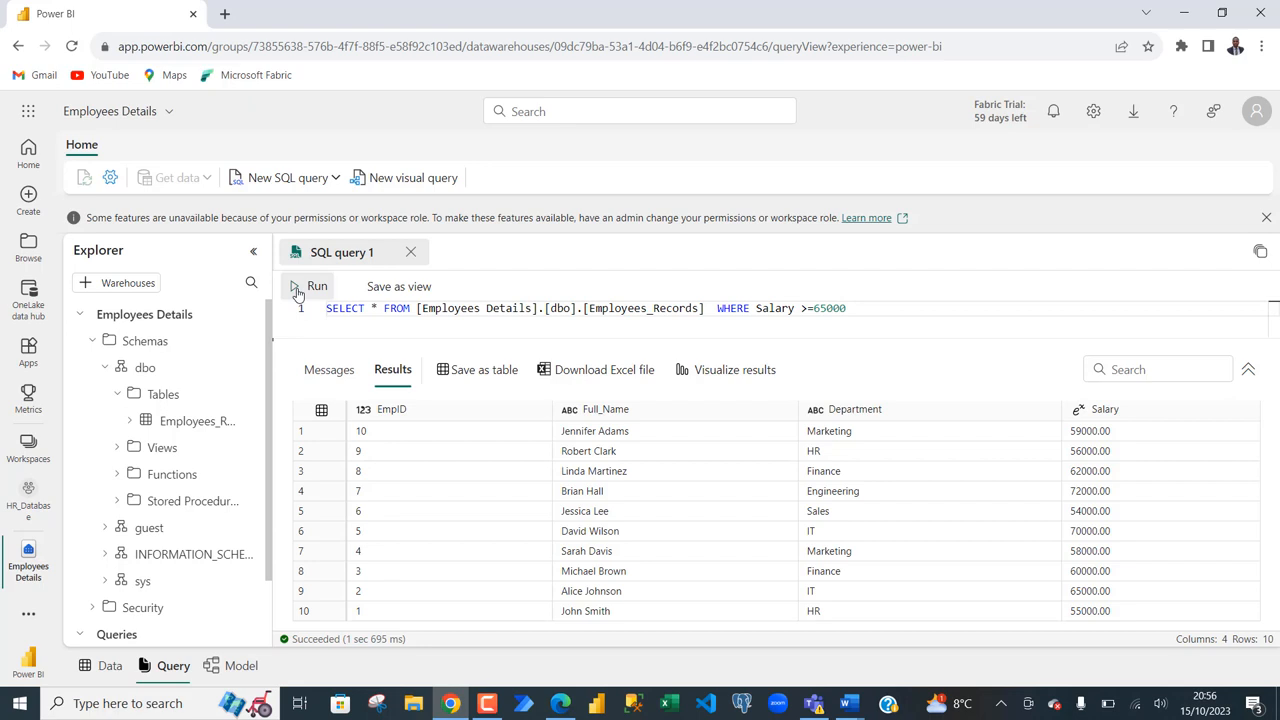
pyautogui.click(316, 288)
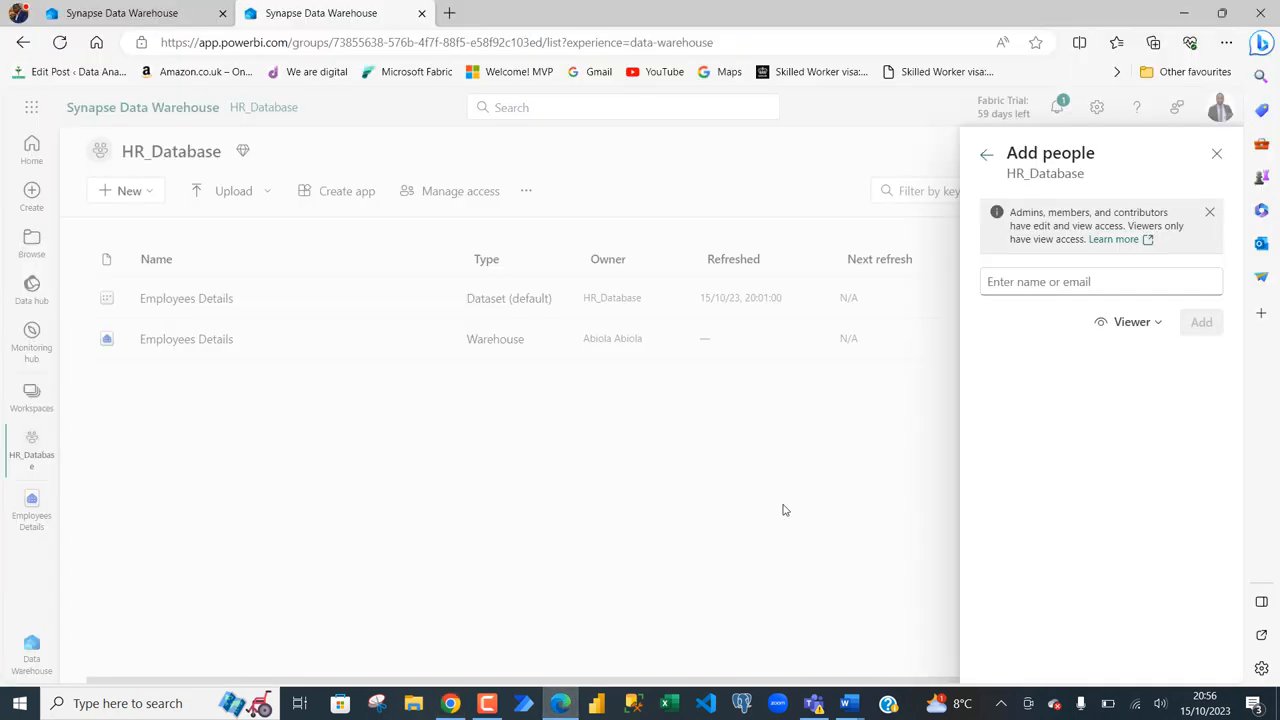
# Step: From the owner's Manage access list, remove the second user's Viewer access to HR_Database
pyautogui.click(1216, 152)
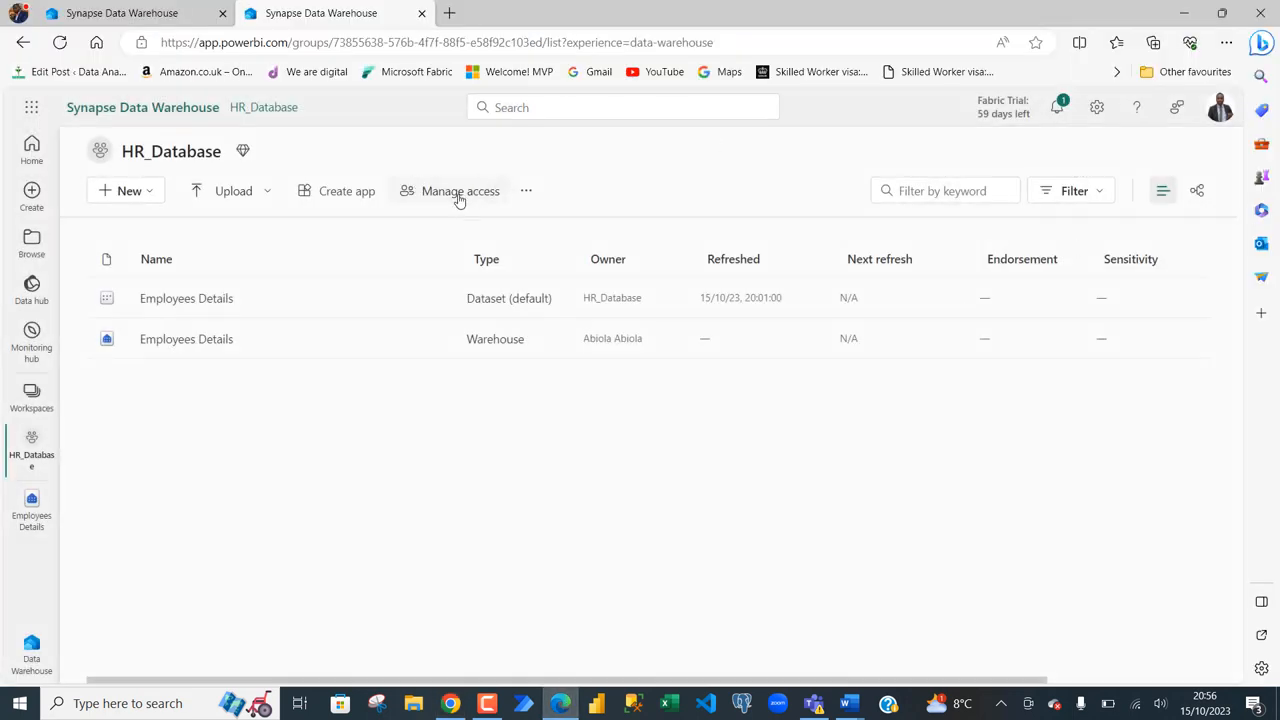
pyautogui.click(460, 192)
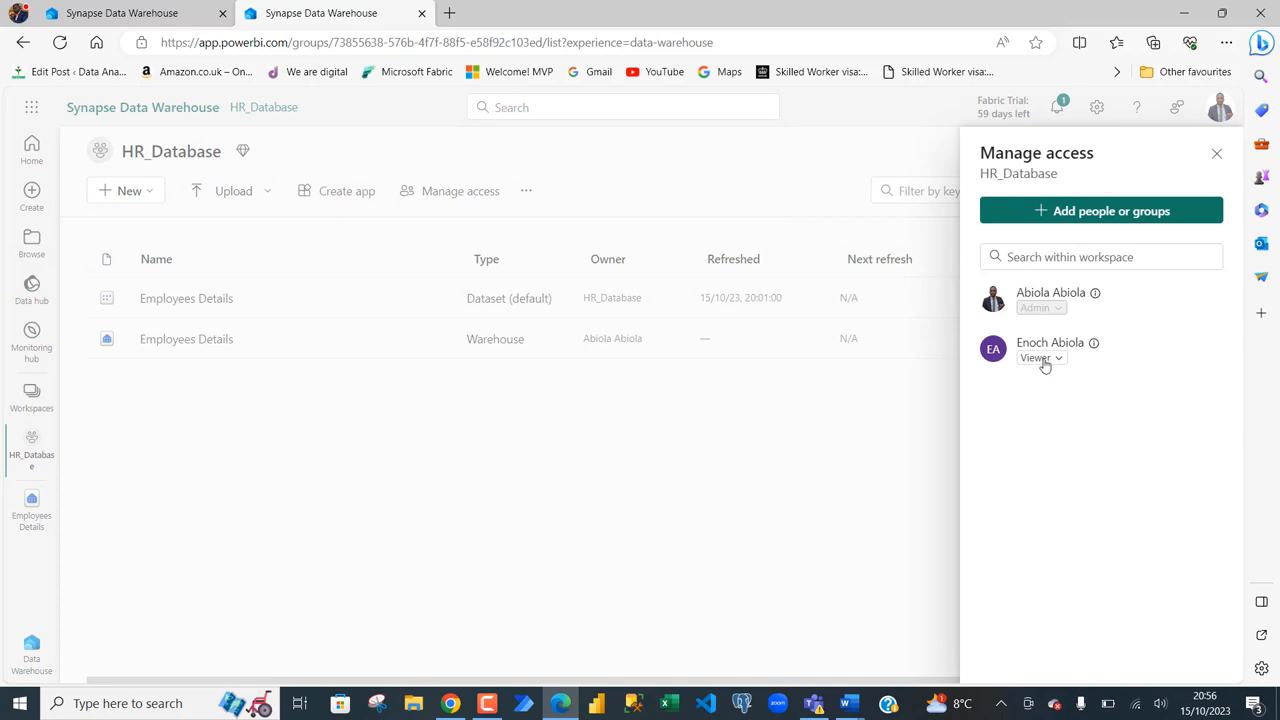
pyautogui.click(1040, 358)
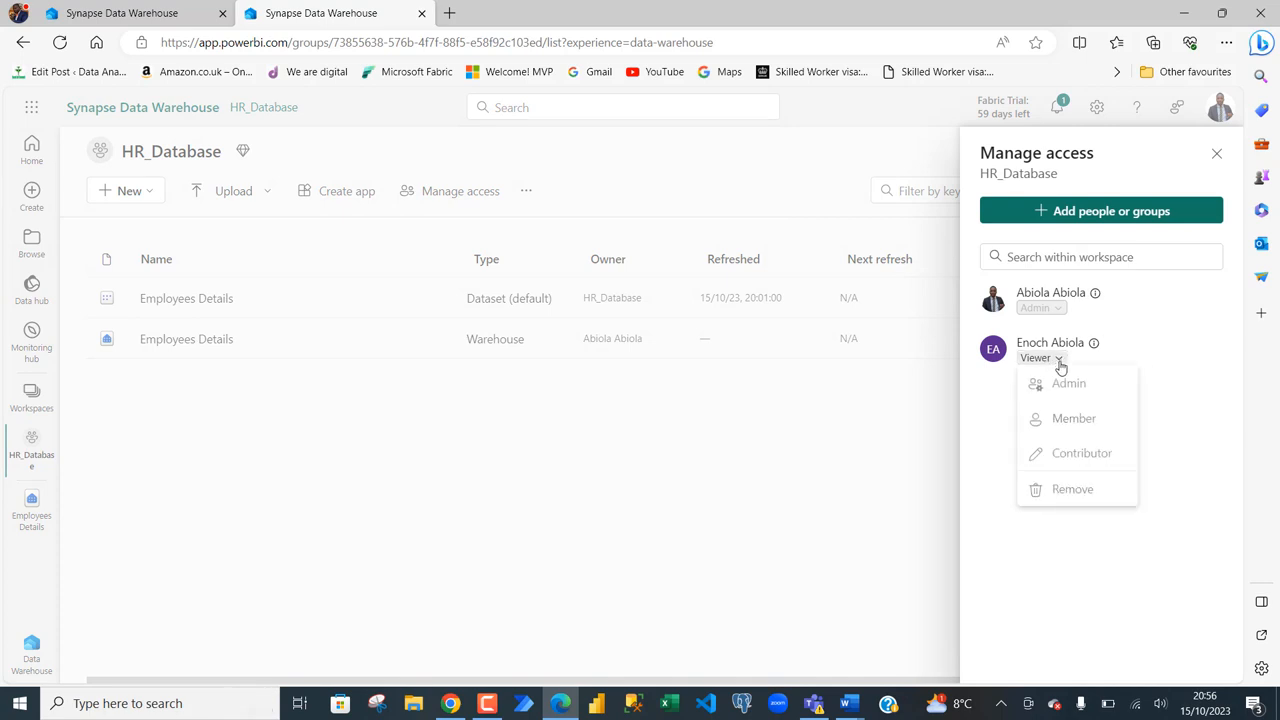
pyautogui.moveTo(1072, 488)
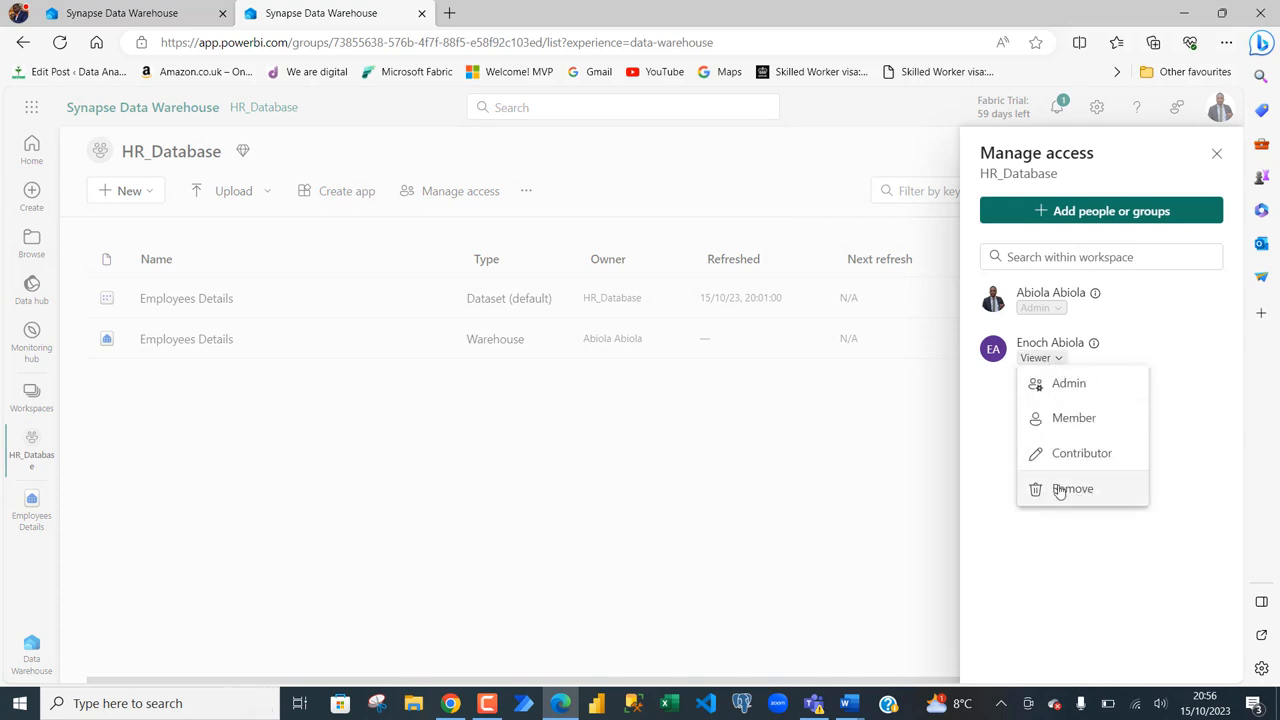
pyautogui.click(1072, 488)
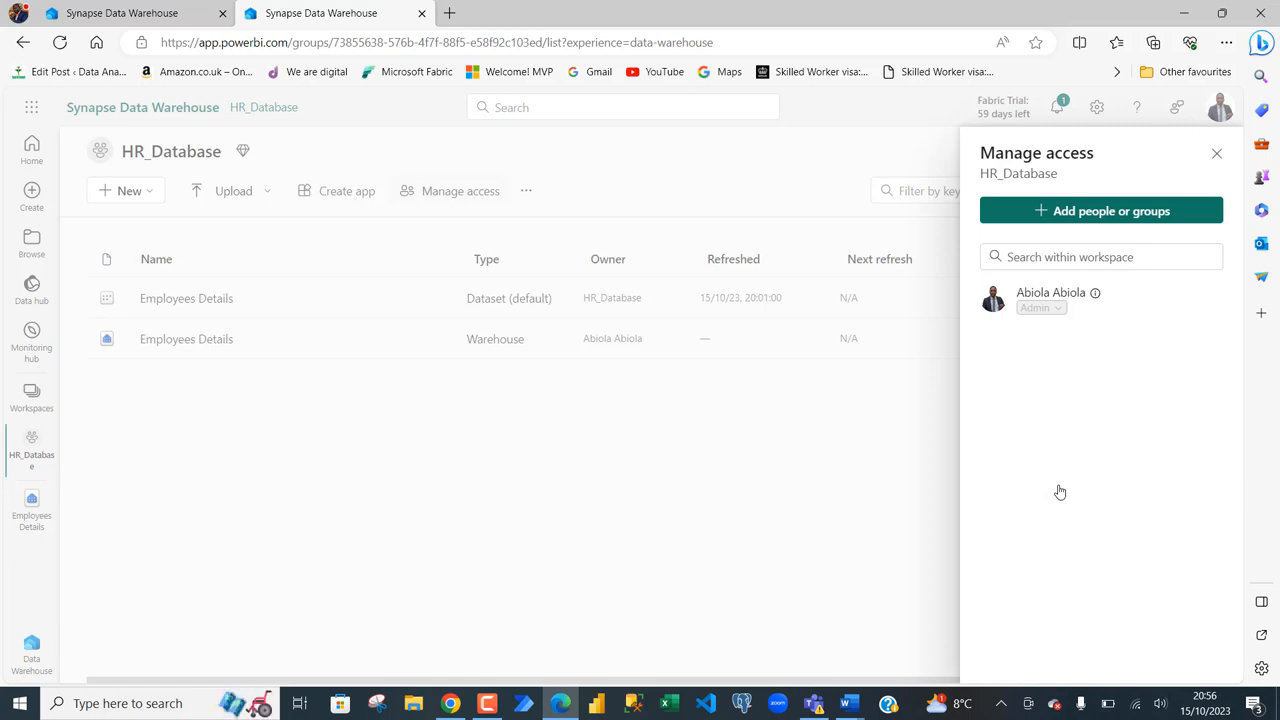
pyautogui.moveTo(452, 704)
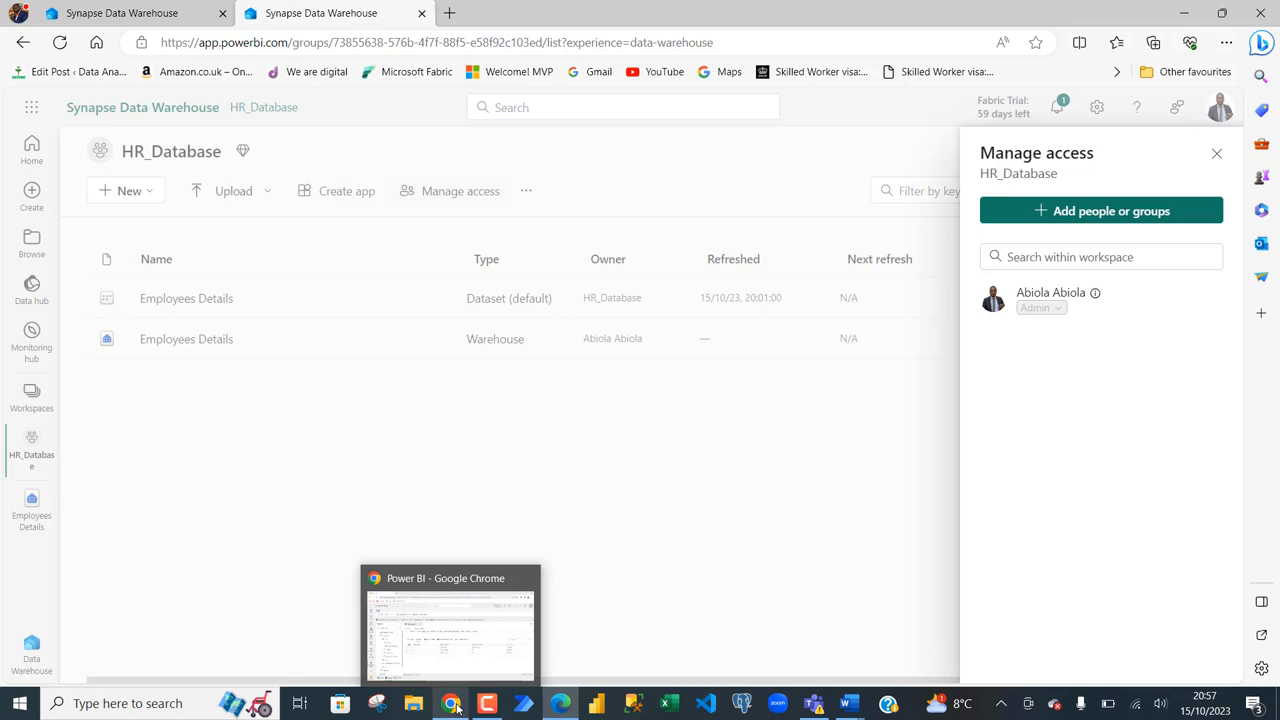
pyautogui.click(448, 620)
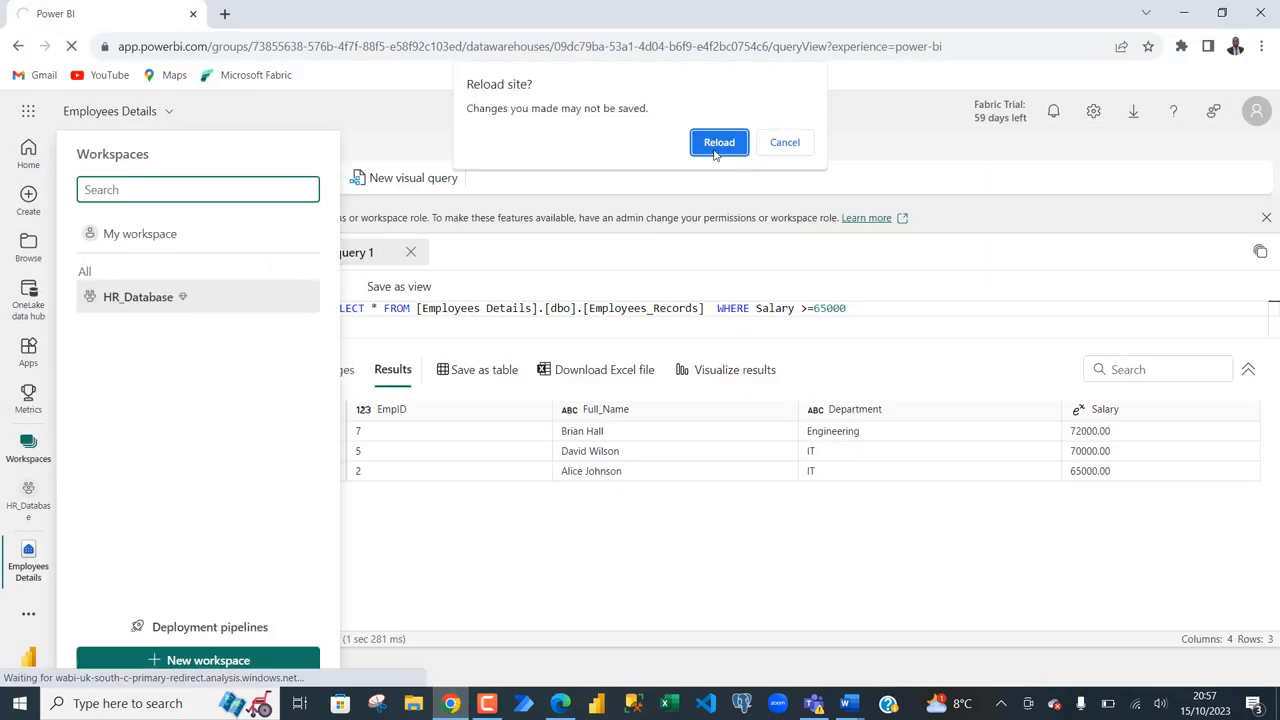
# Step: Reload the second user's Power BI page and check the workspace list no longer shows HR_Database
pyautogui.click(718, 142)
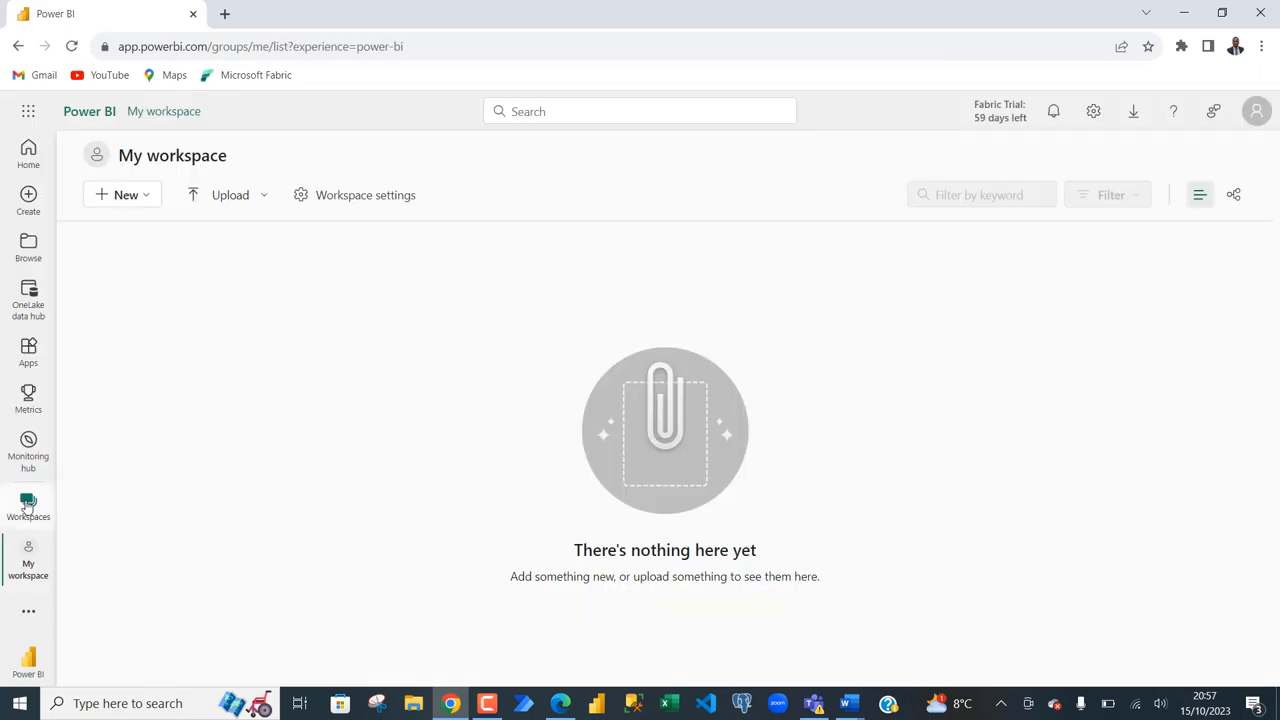
pyautogui.click(28, 504)
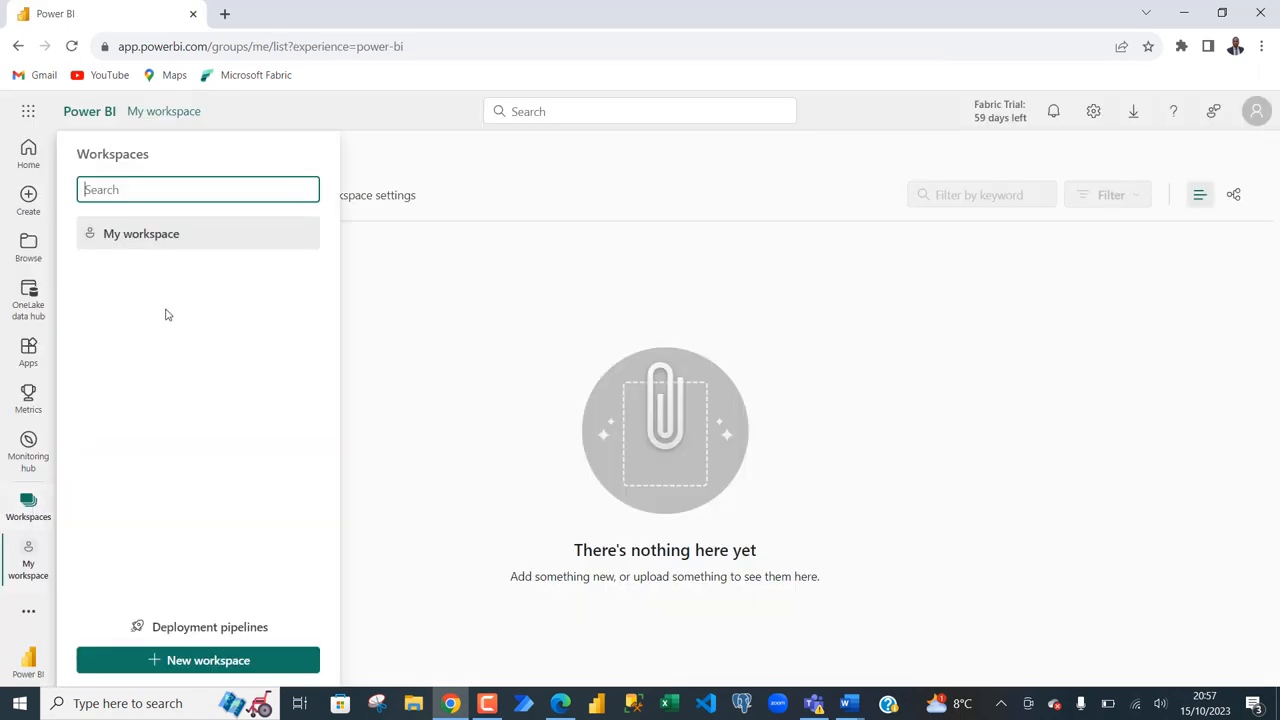